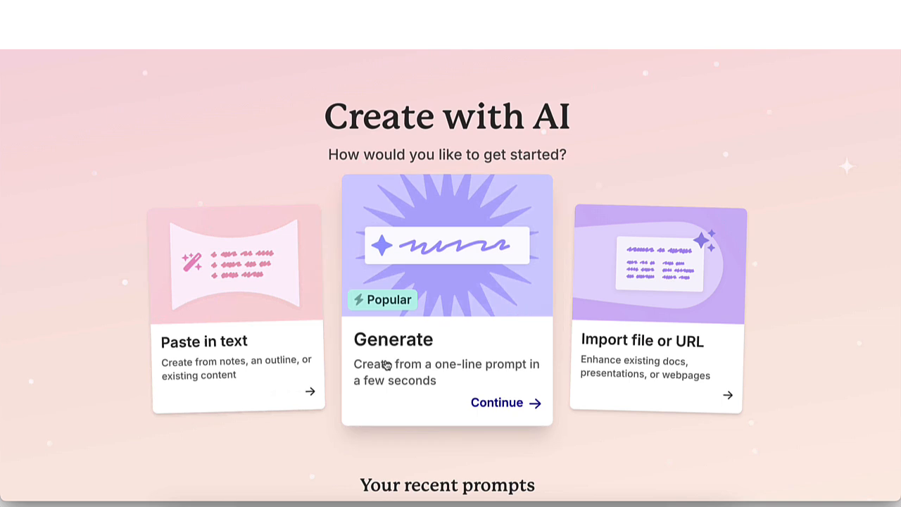
mouse_move(622, 347)
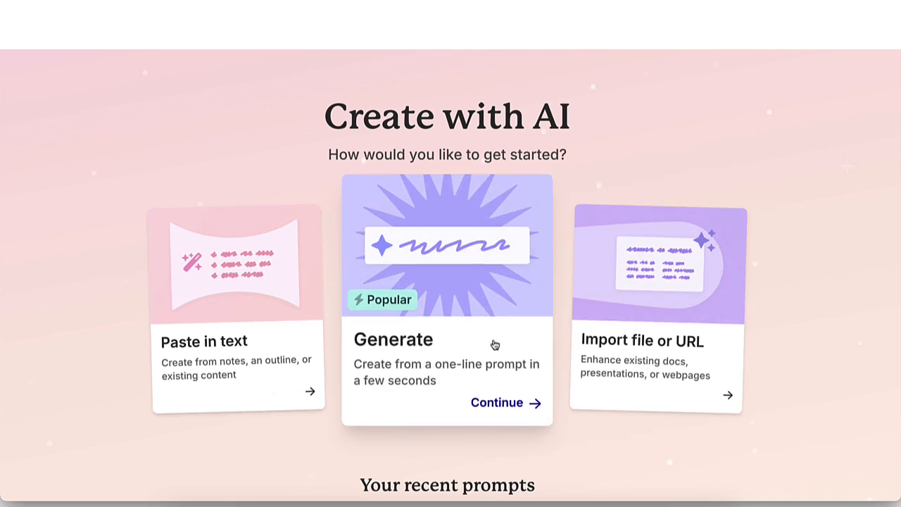
mouse_move(497, 410)
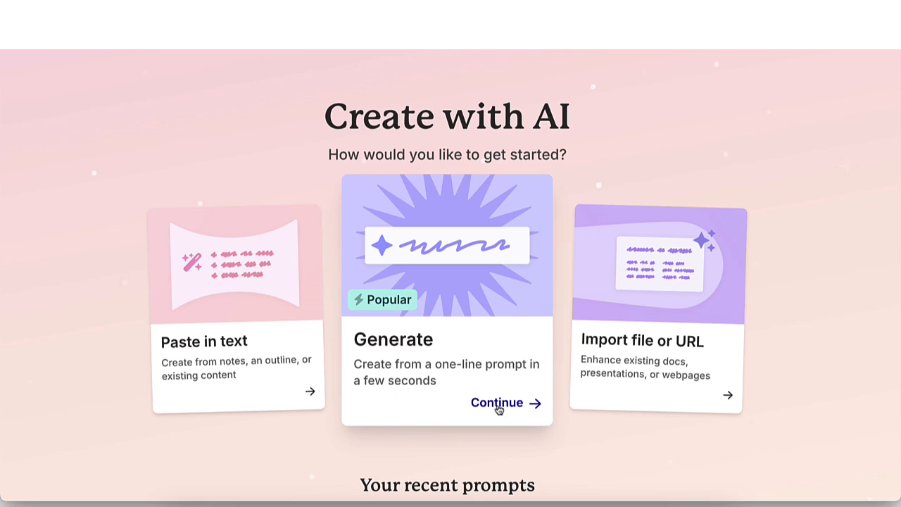
- Start a one-line prompt deck with 'What Barbie Taught Us About Branding'
left_click(498, 402)
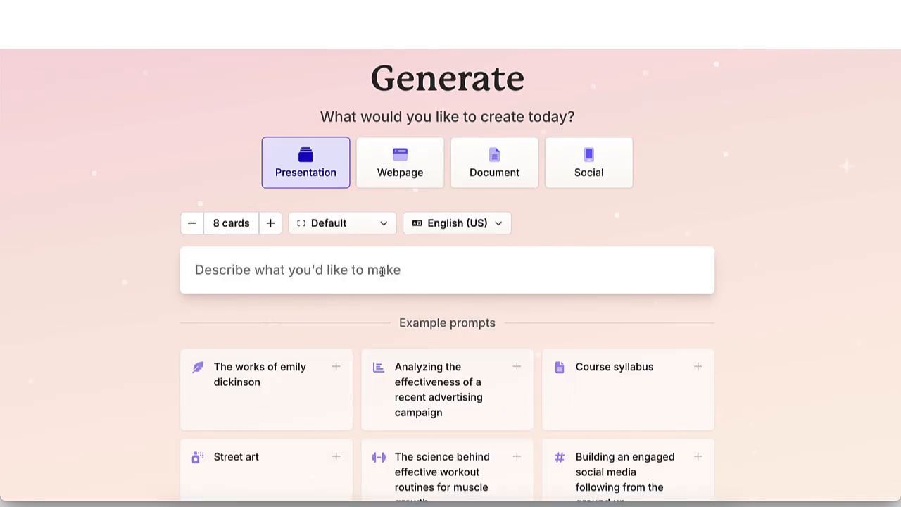
left_click(447, 270)
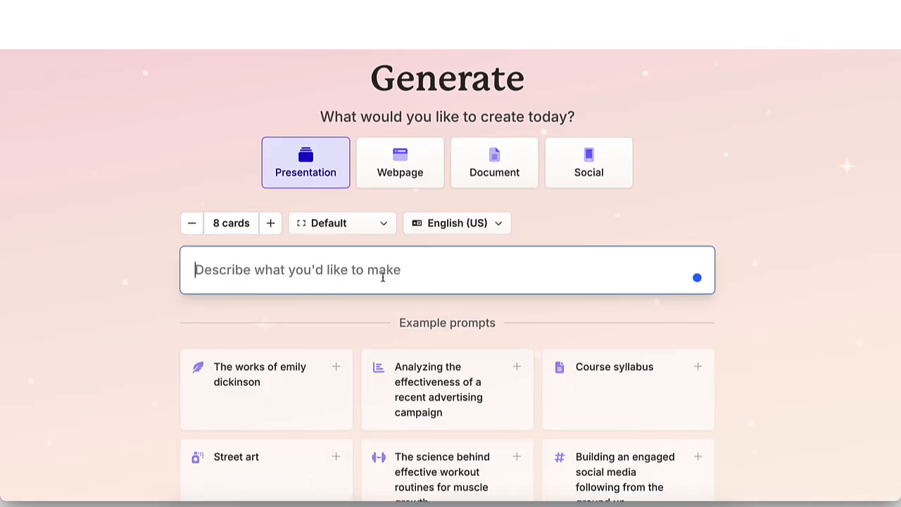
type("What Barbie Taught Us About Branding")
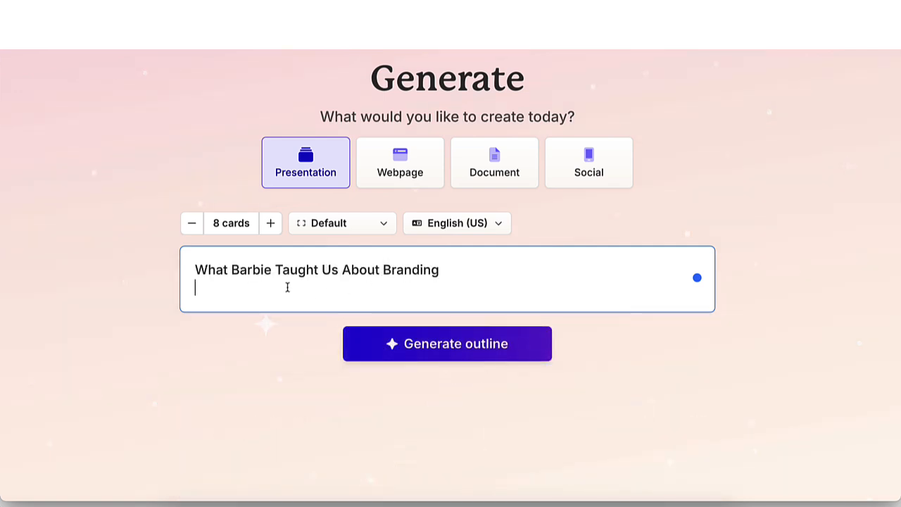
mouse_move(386, 291)
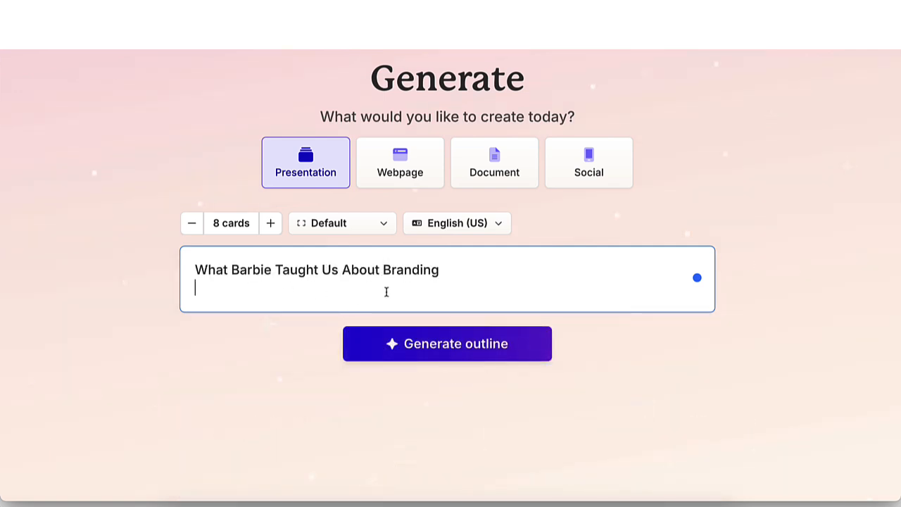
mouse_move(315, 205)
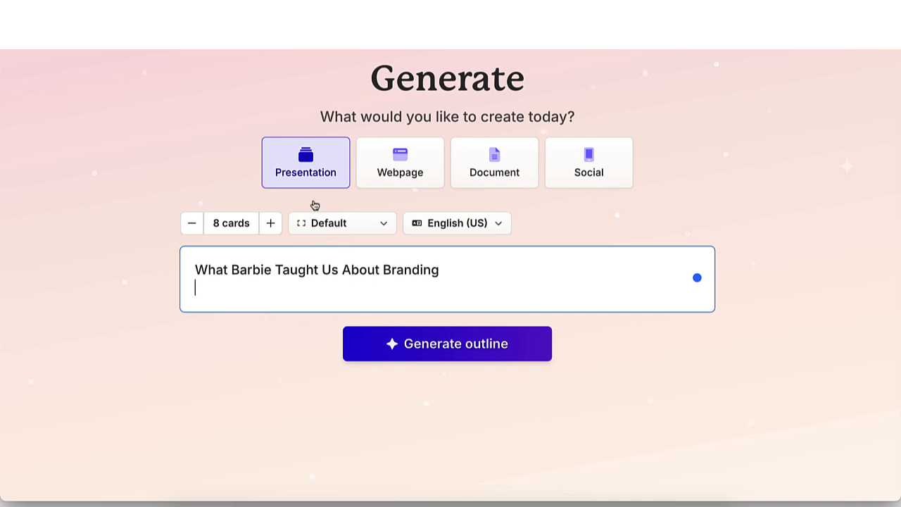
- Keep the Presentation format in English (US) and raise the card count to 10
left_click(400, 163)
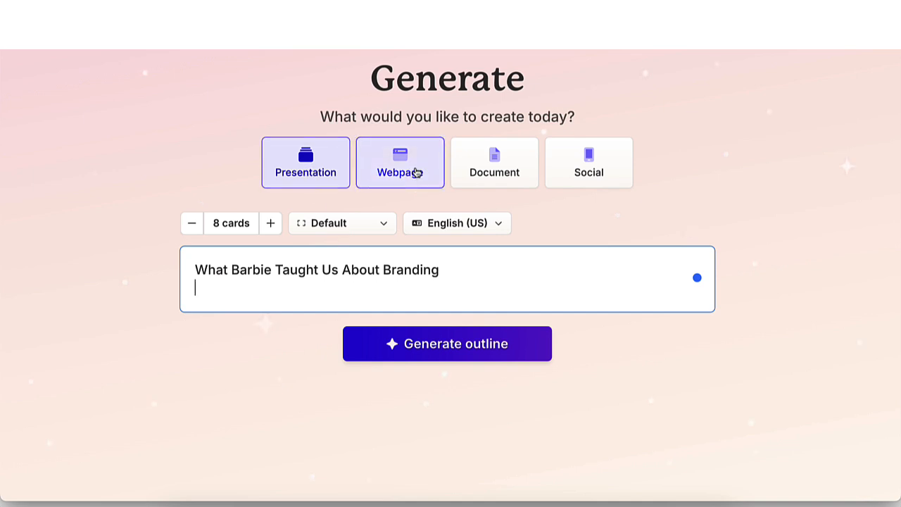
left_click(589, 162)
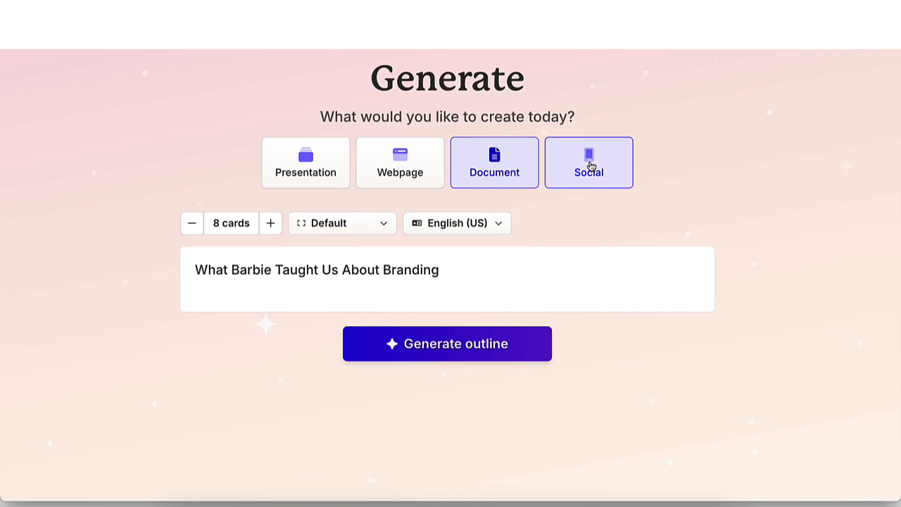
left_click(306, 163)
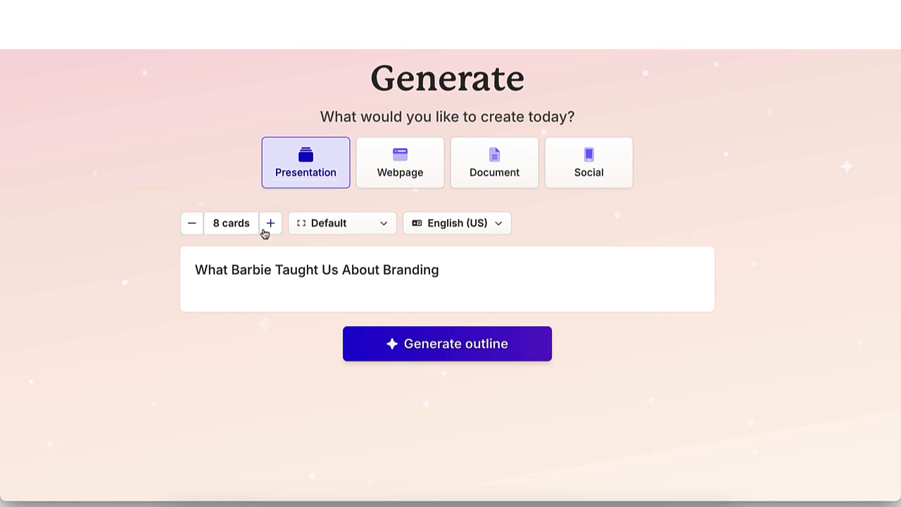
left_click(270, 223)
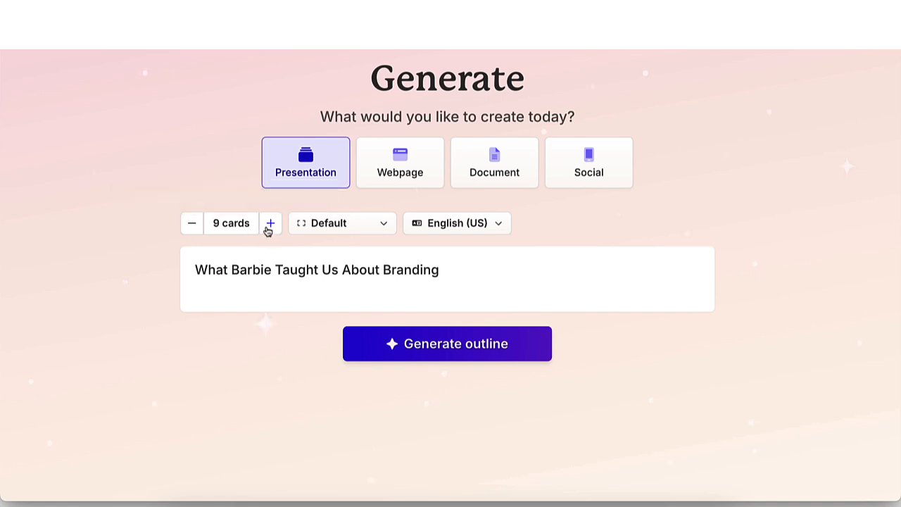
left_click(271, 223)
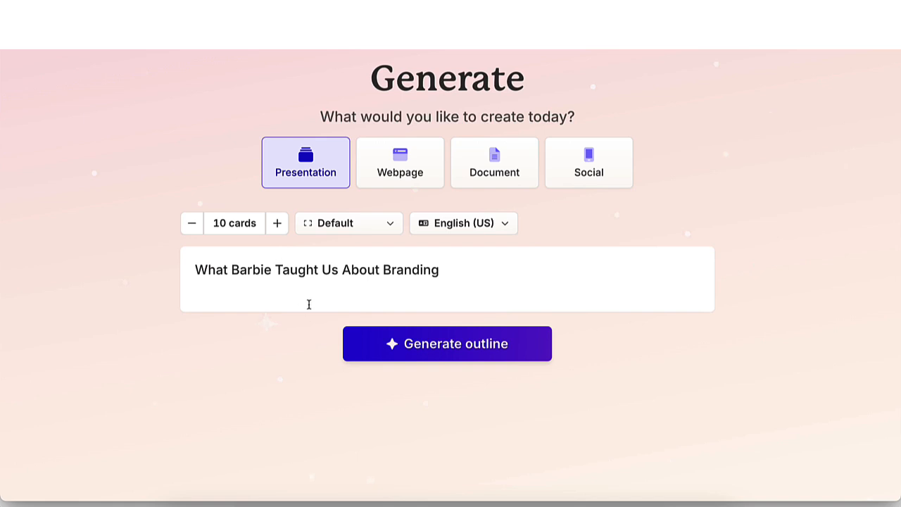
left_click(348, 224)
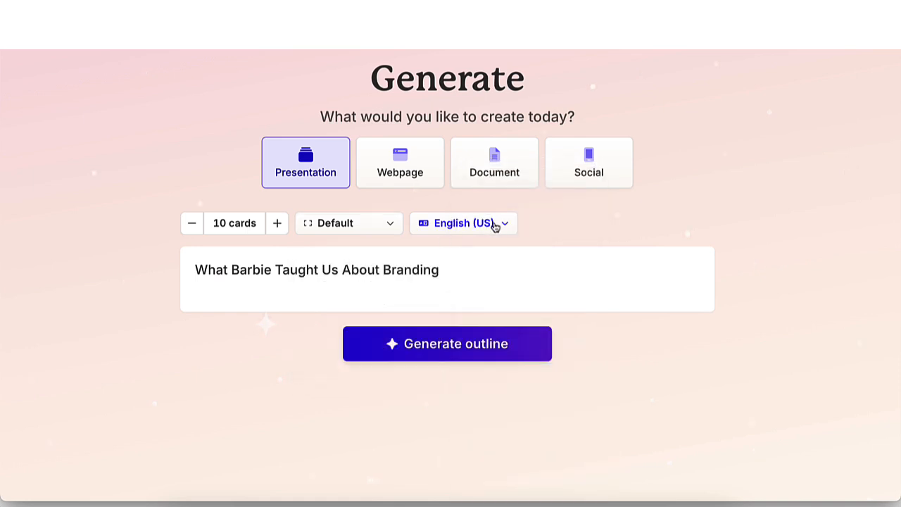
mouse_move(549, 216)
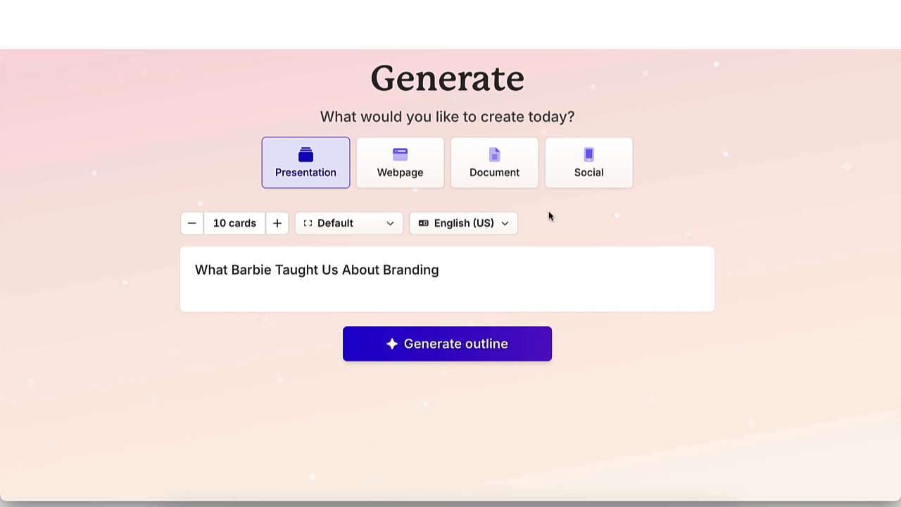
mouse_move(447, 352)
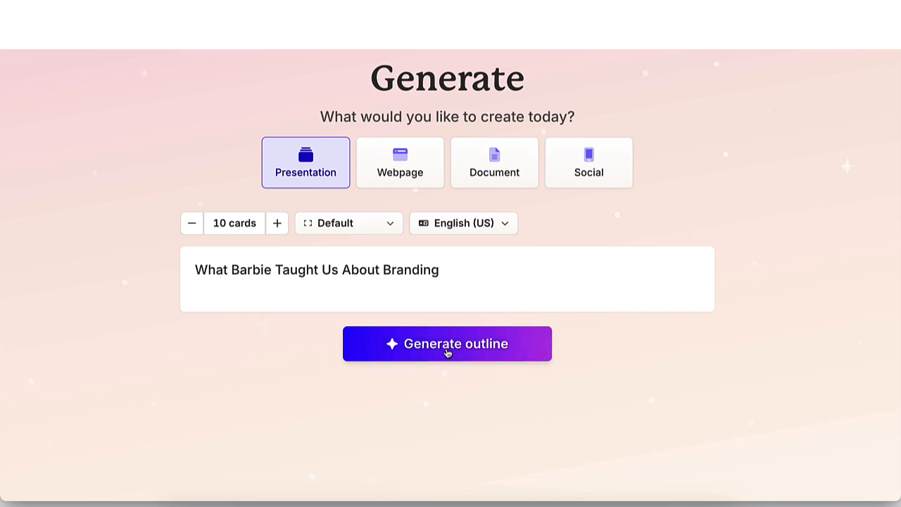
- Generate the Barbie branding card outline and scroll through all the cards
left_click(447, 344)
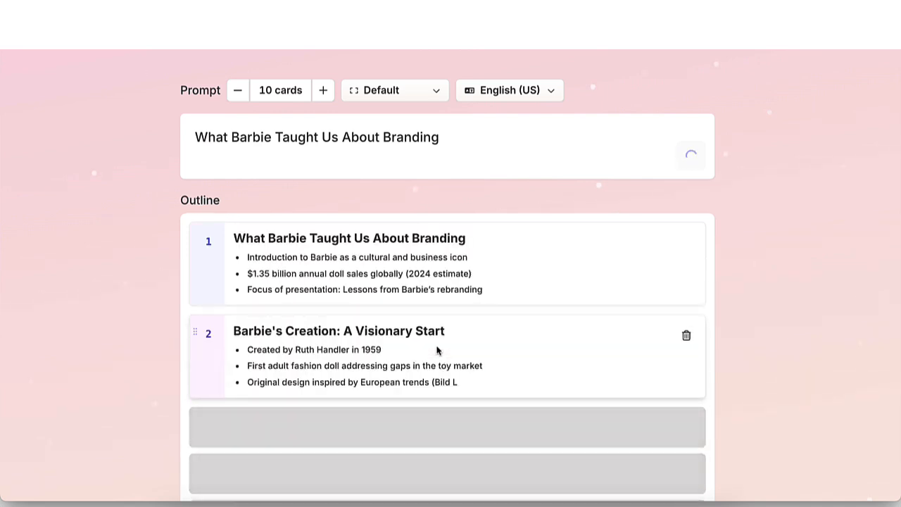
scroll("down", 3)
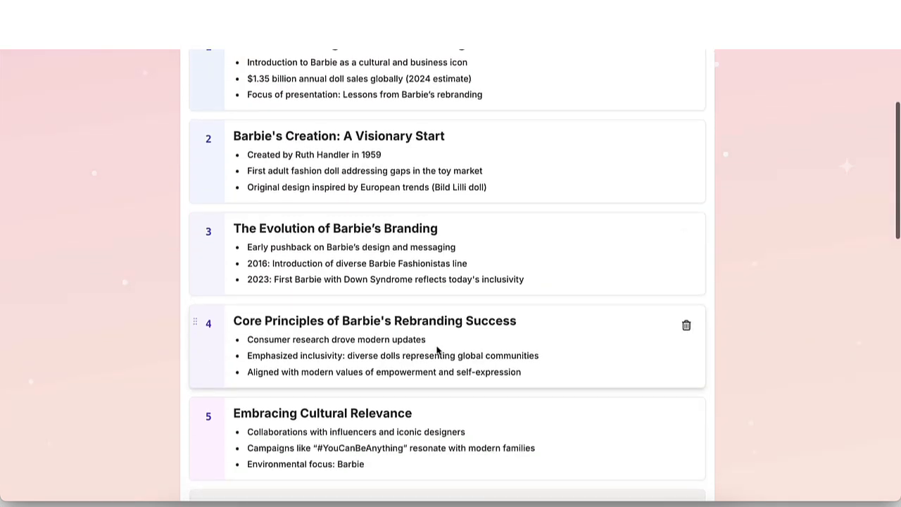
scroll("down", 3)
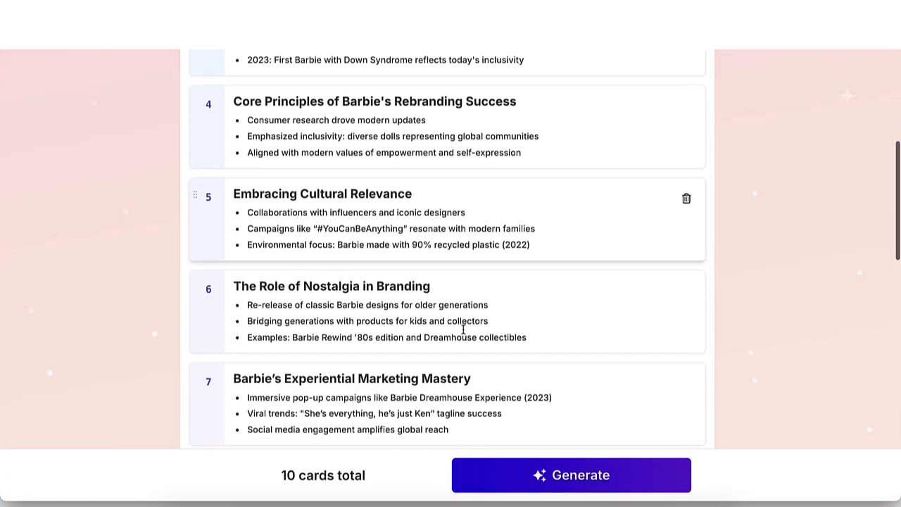
scroll("down", 3)
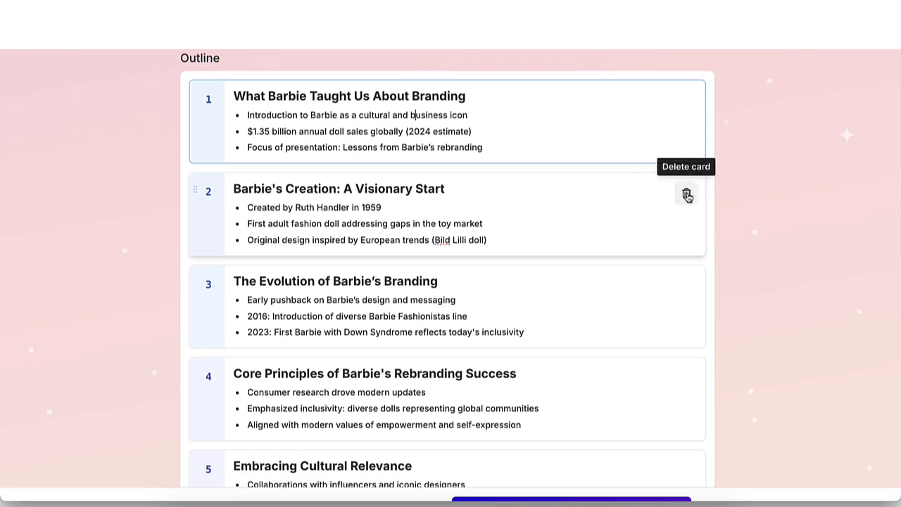
scroll("down", 3)
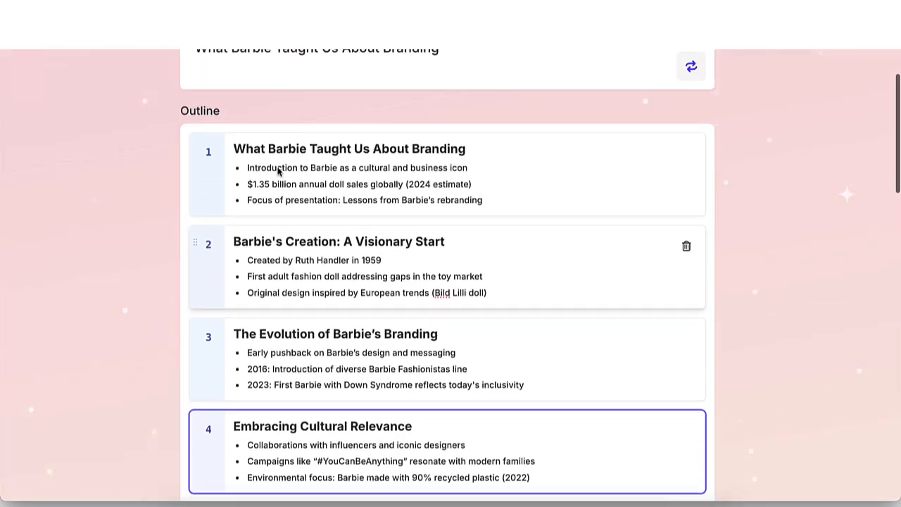
scroll("down", 3)
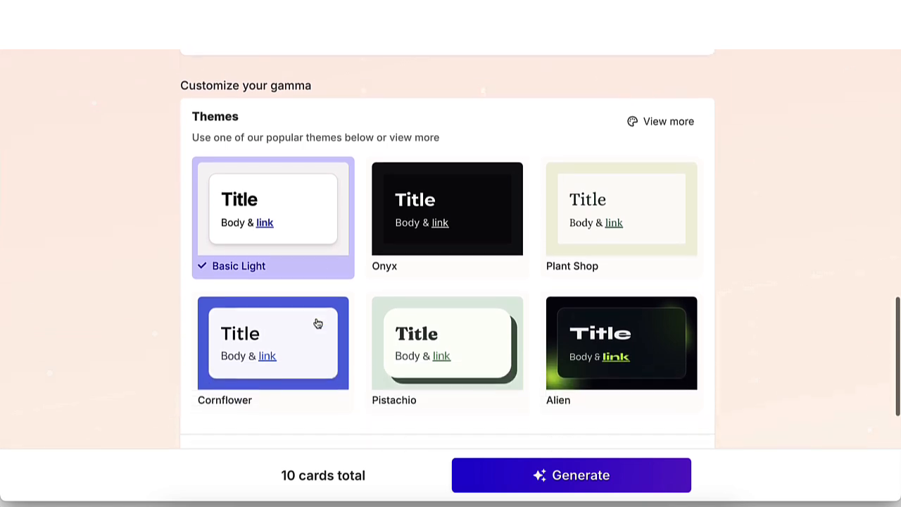
- Open the full theme gallery and filter it to light and professional themes
scroll("down", 3)
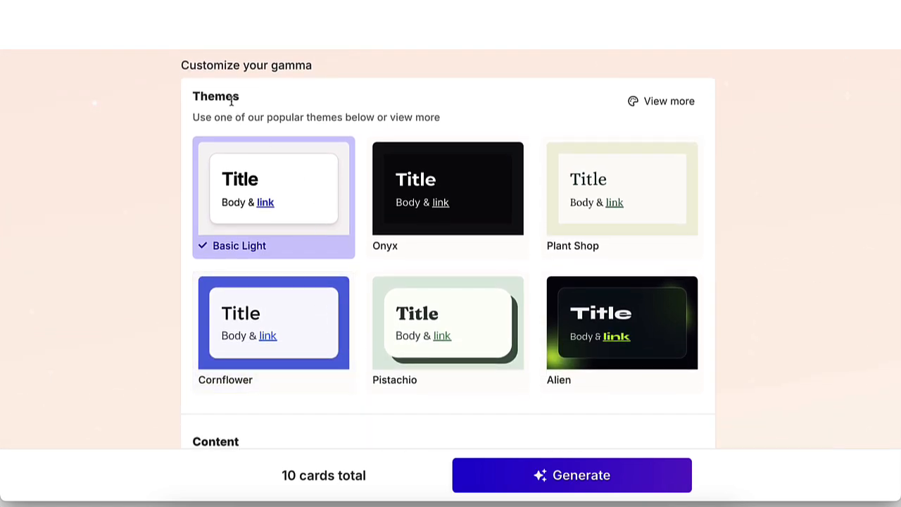
mouse_move(232, 107)
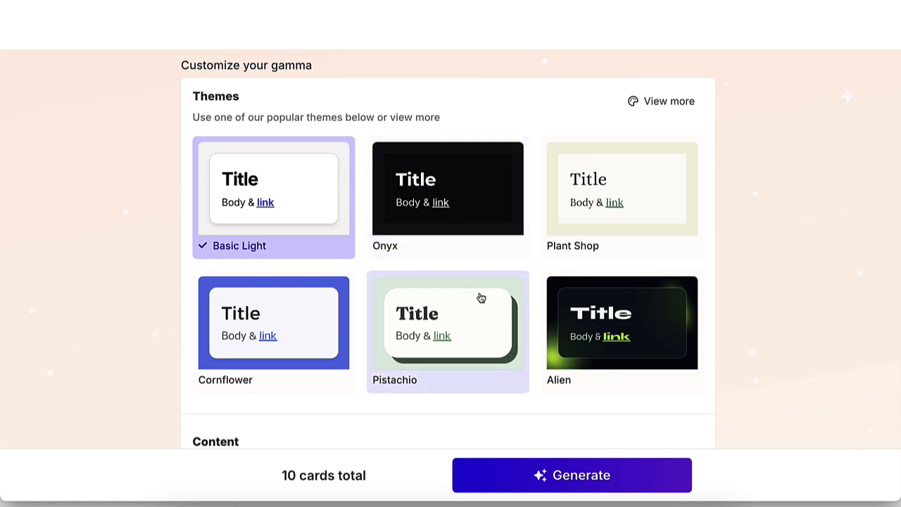
scroll("down", 3)
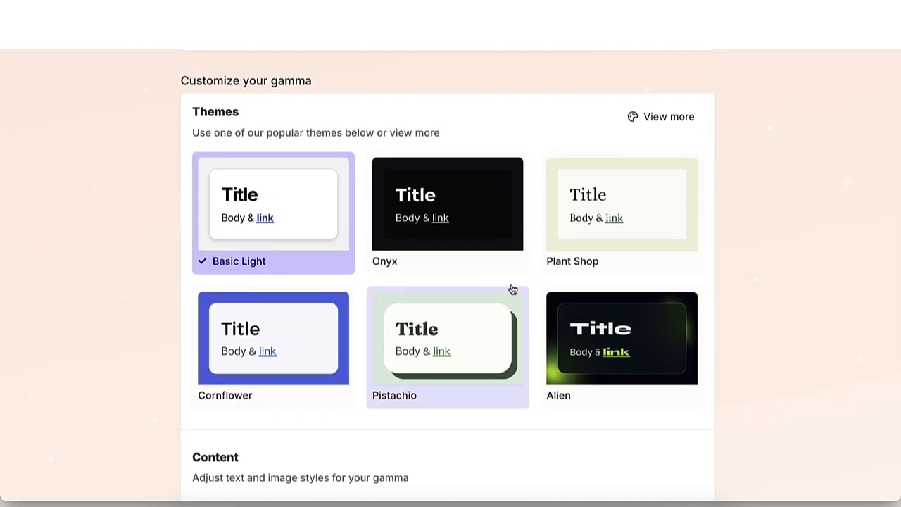
left_click(661, 116)
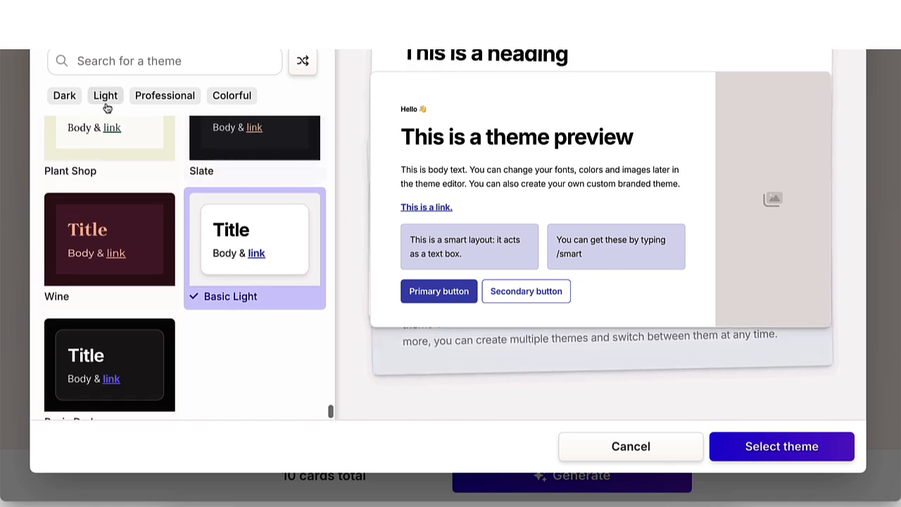
left_click(105, 95)
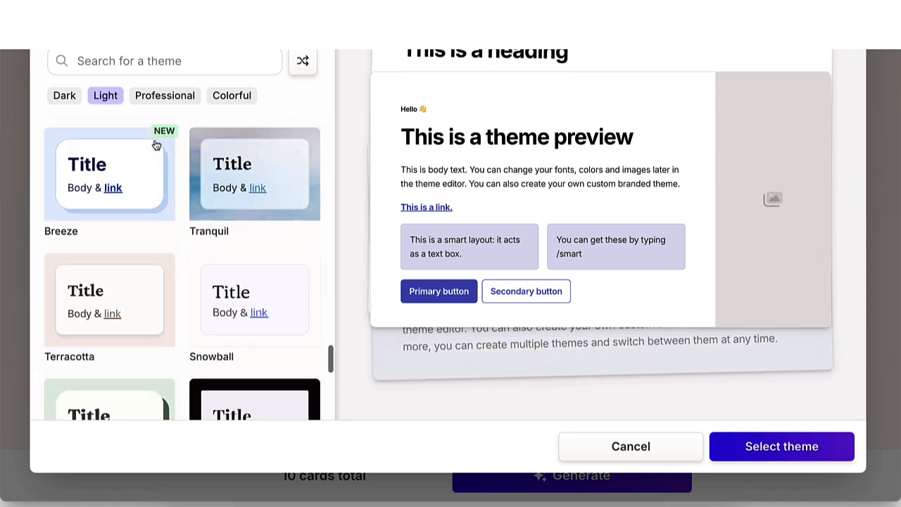
left_click(164, 95)
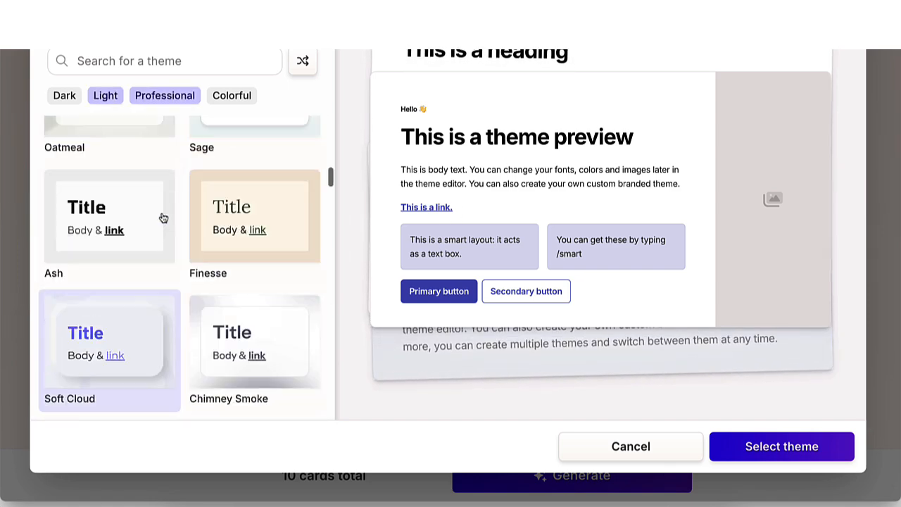
left_click(231, 95)
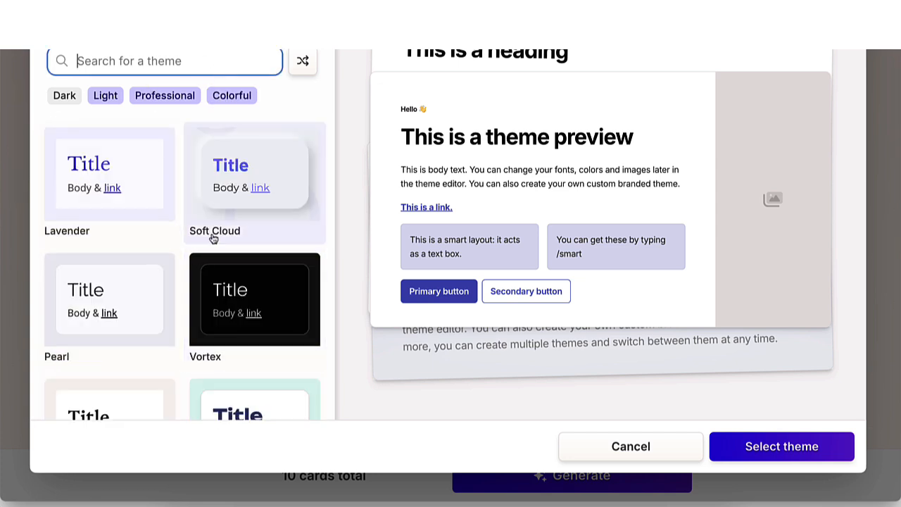
- Search the themes for 'pink' and scroll through the matching results
type("pink")
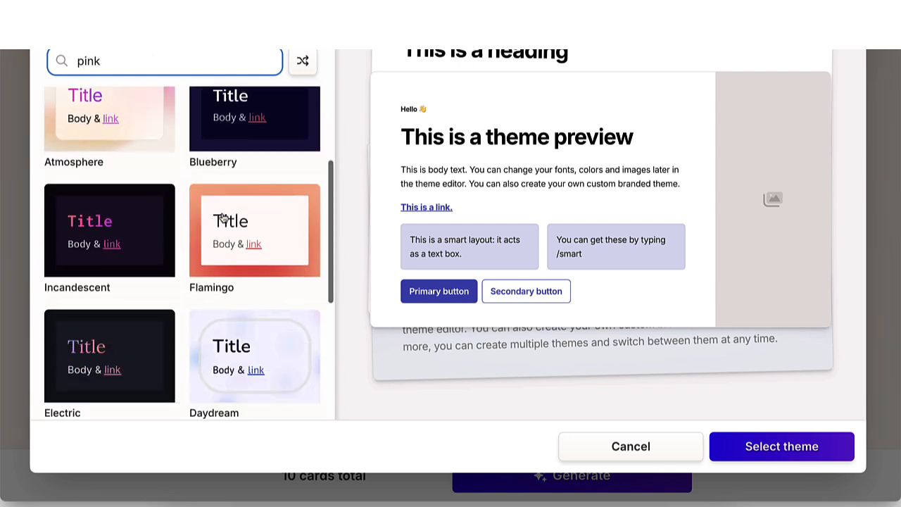
scroll("down", 3)
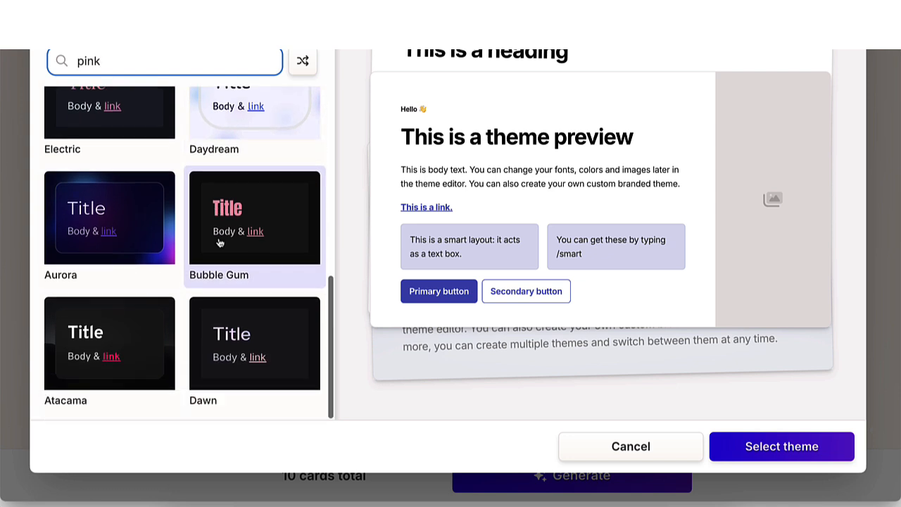
scroll("down", 3)
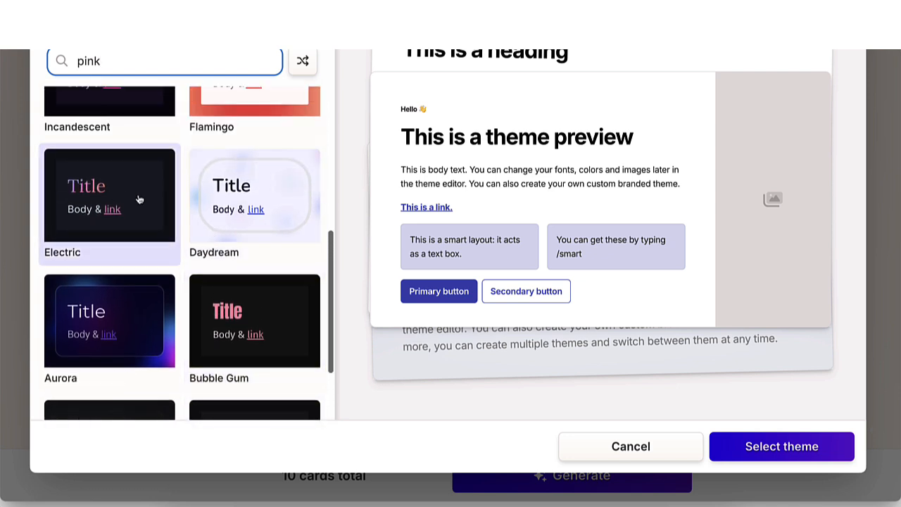
mouse_move(109, 225)
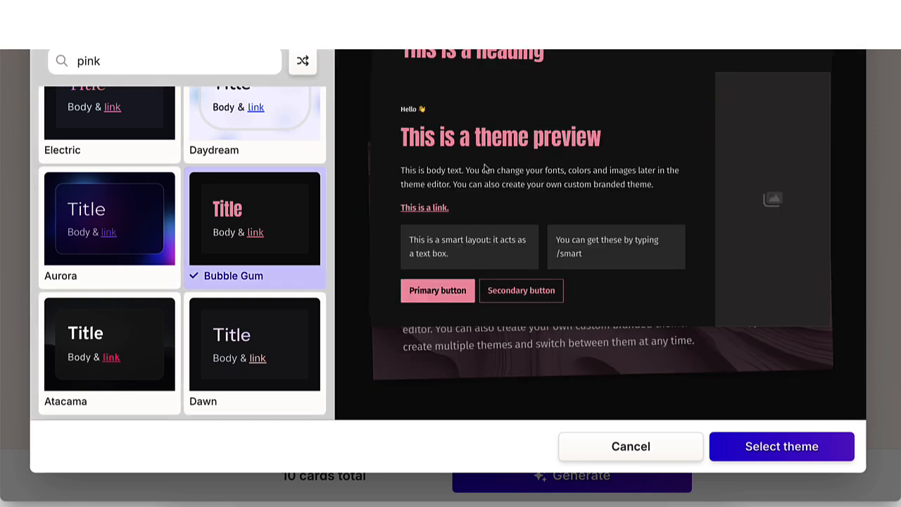
mouse_move(530, 121)
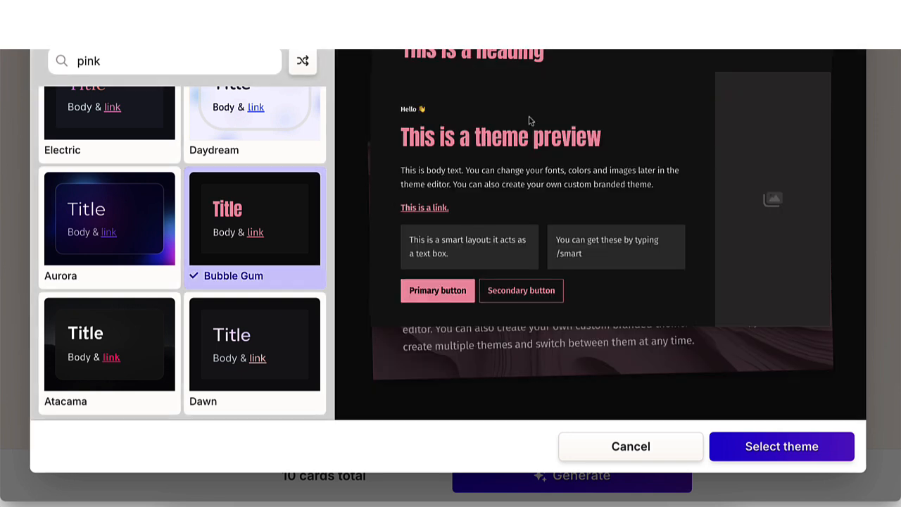
mouse_move(523, 119)
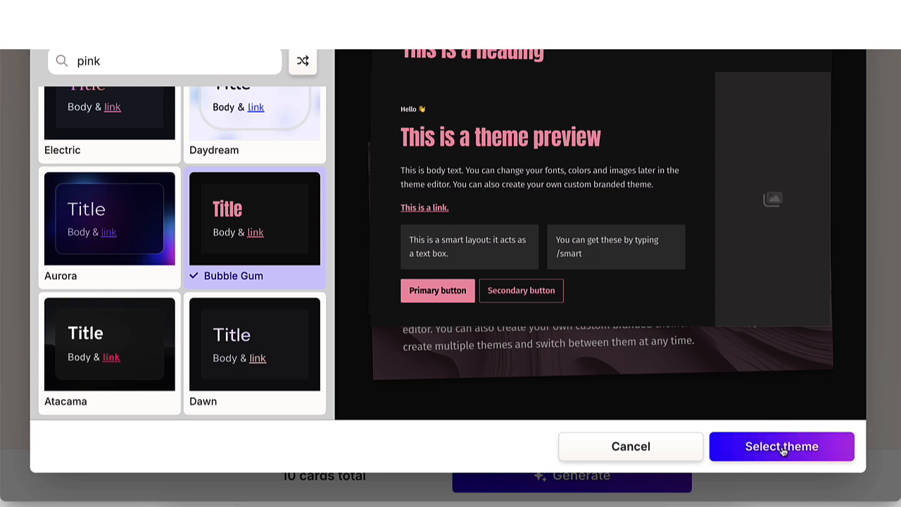
- Confirm Bubble Gum as the deck theme with Select theme
left_click(781, 446)
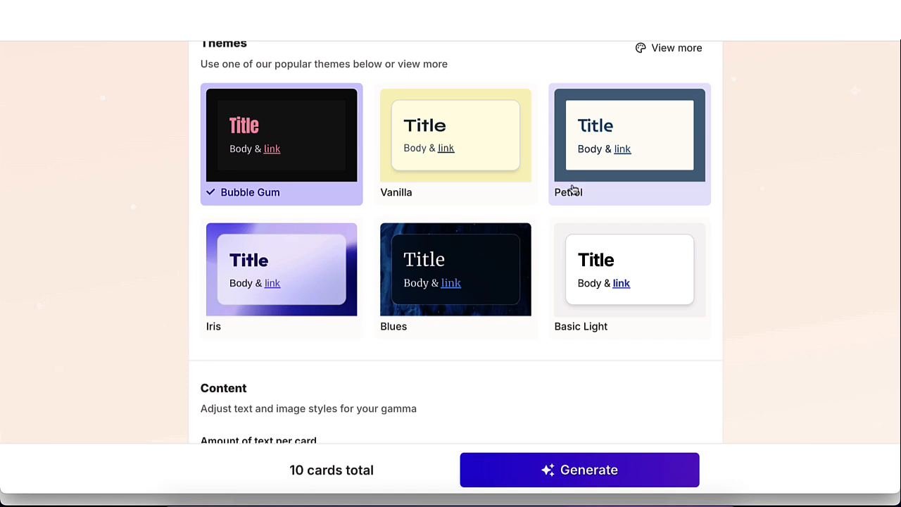
scroll("down", 3)
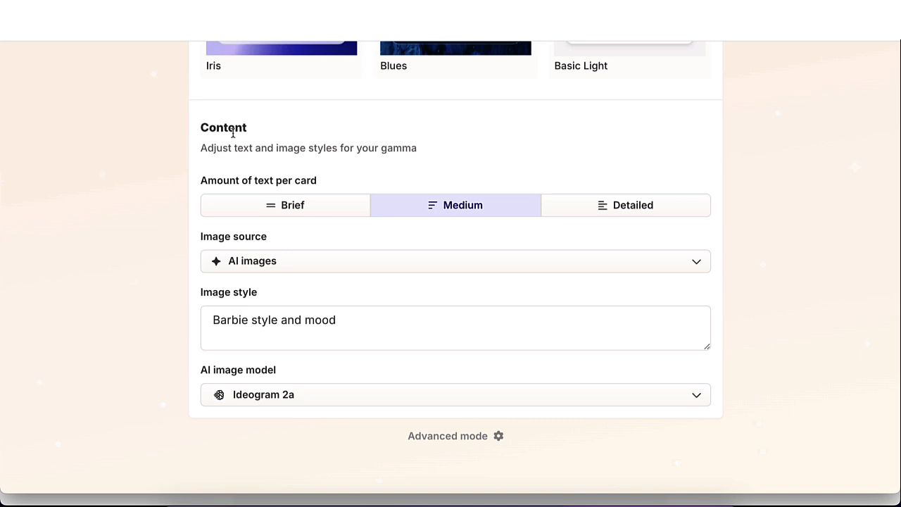
double_click(223, 128)
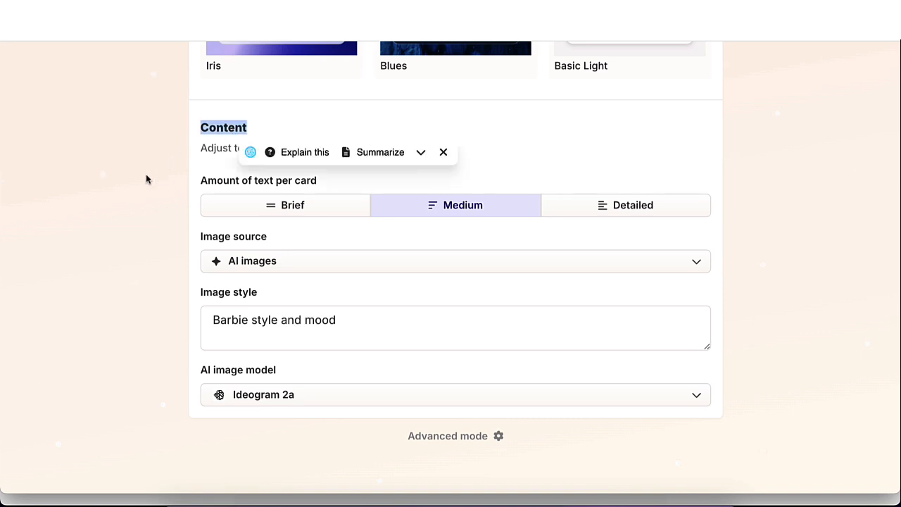
left_click(443, 152)
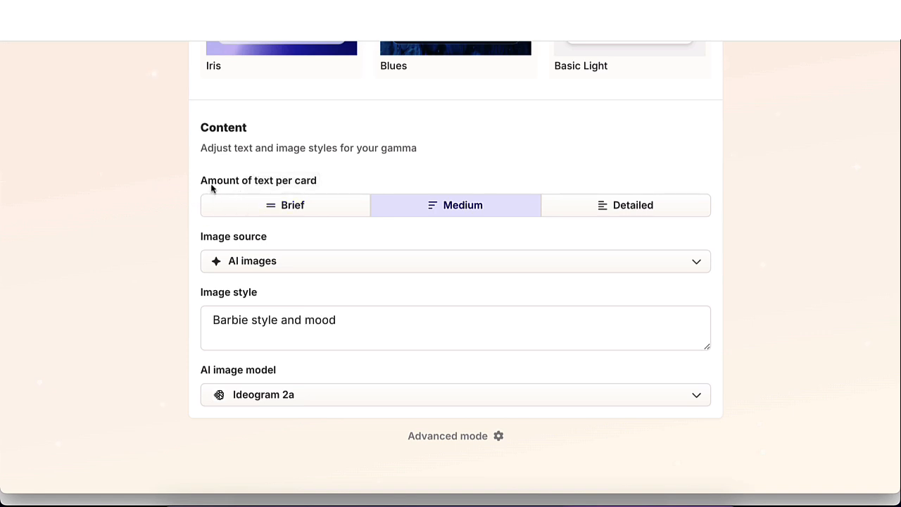
mouse_move(219, 190)
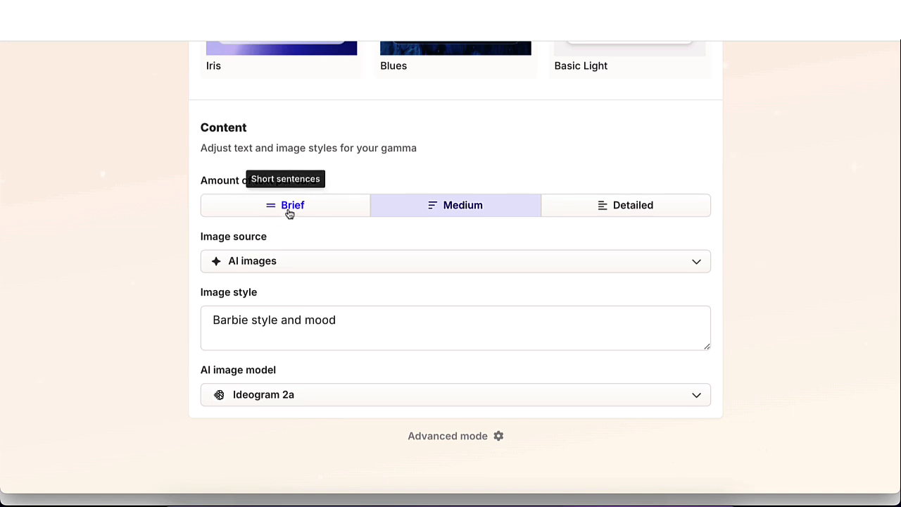
mouse_move(462, 208)
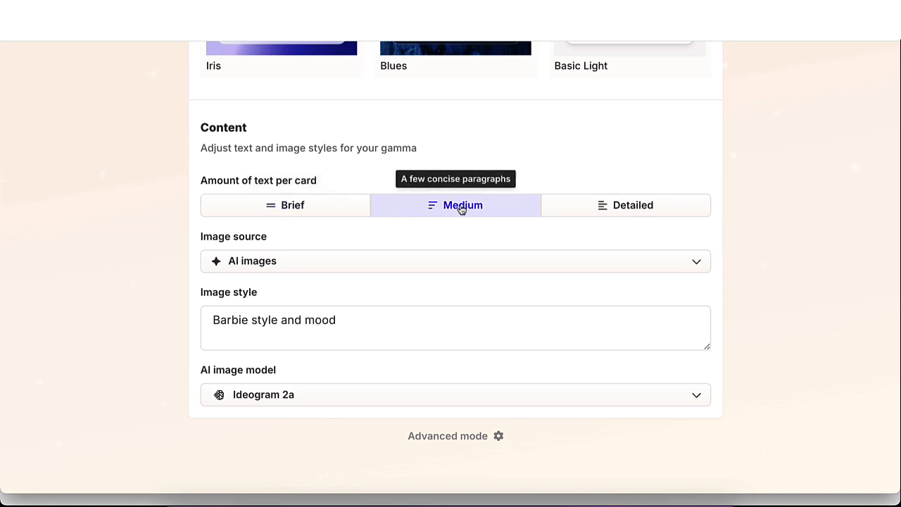
mouse_move(626, 205)
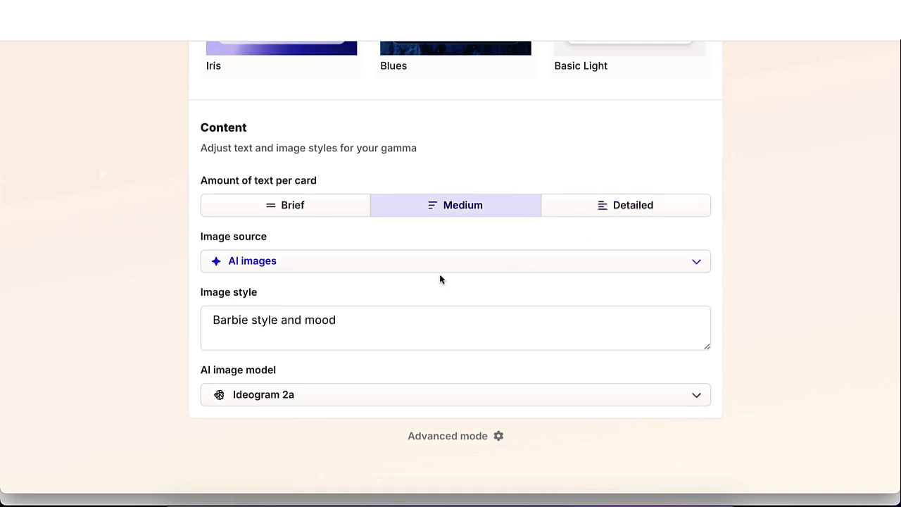
mouse_move(424, 272)
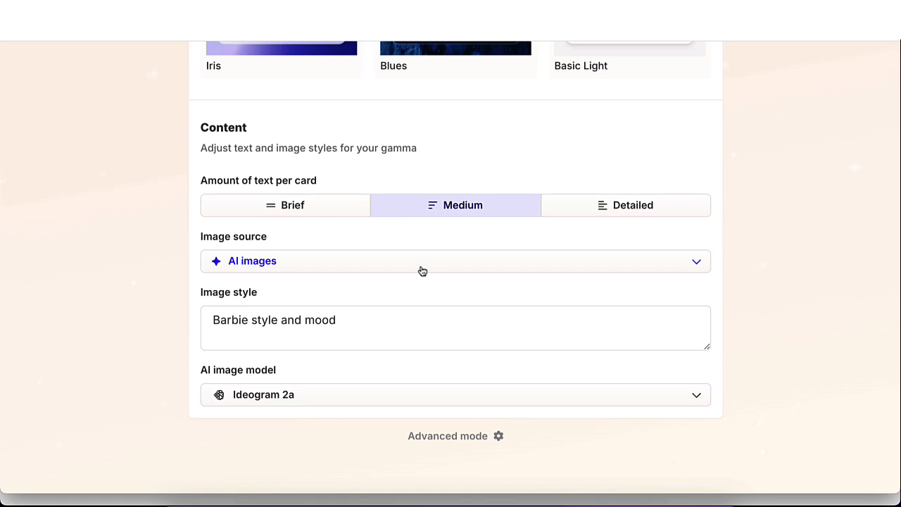
mouse_move(236, 272)
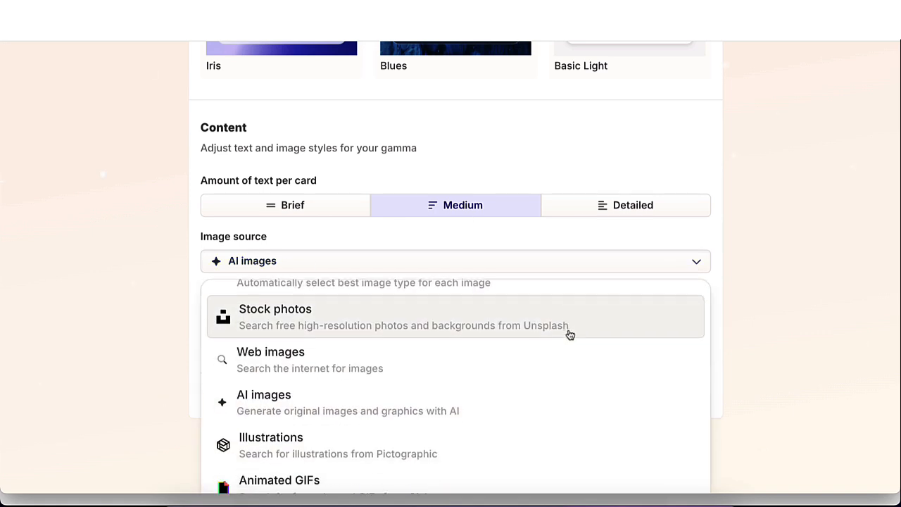
scroll("down", 3)
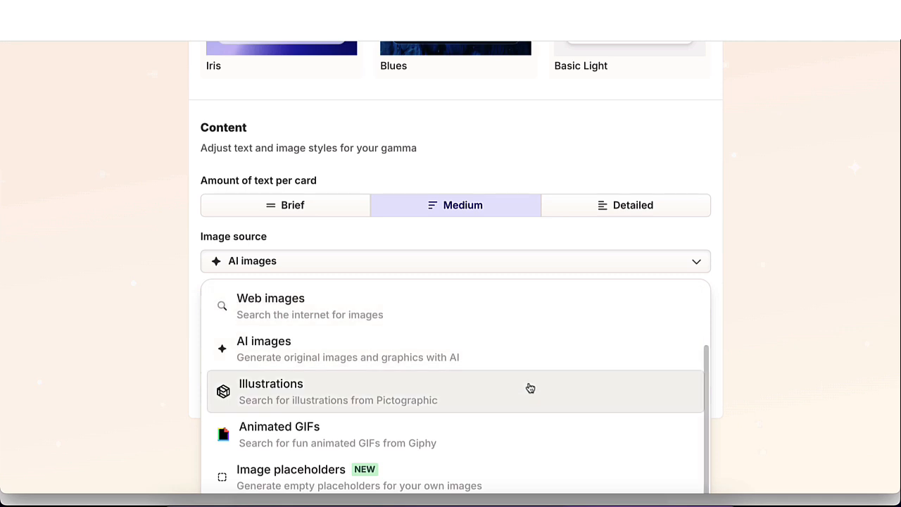
scroll("down", 3)
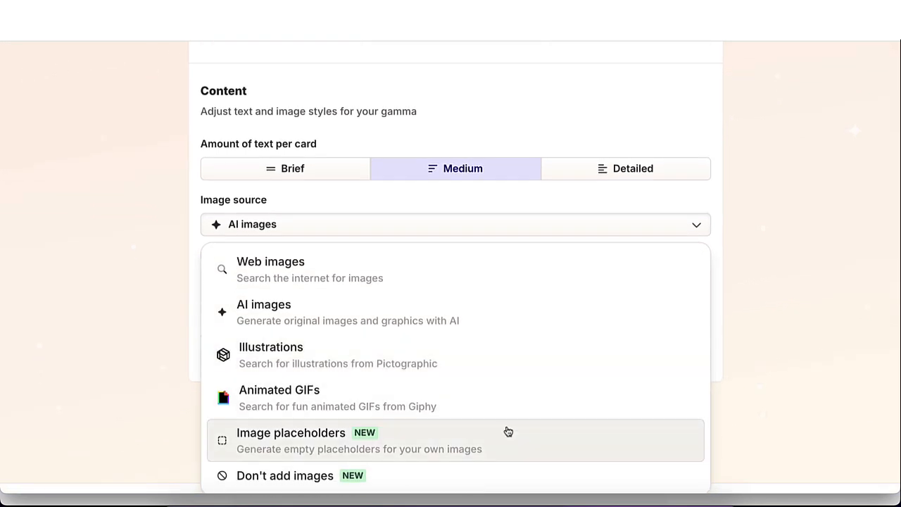
mouse_move(771, 232)
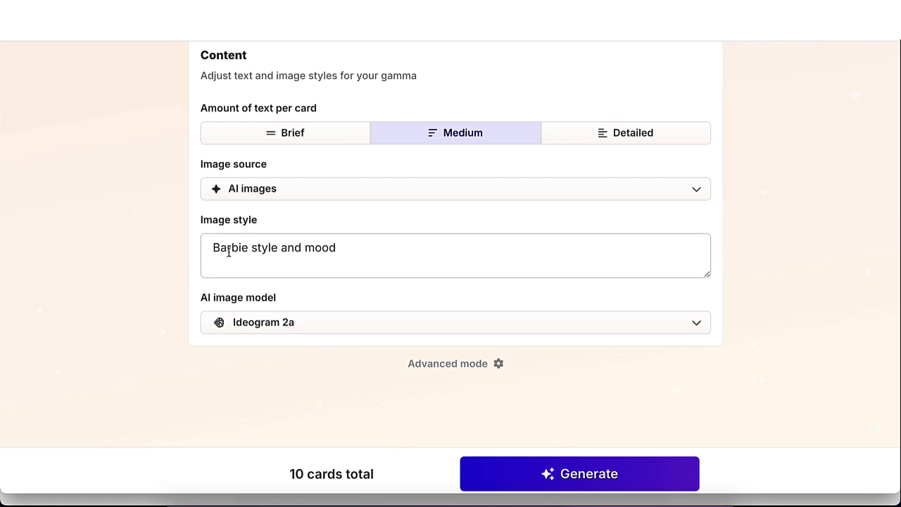
mouse_move(254, 262)
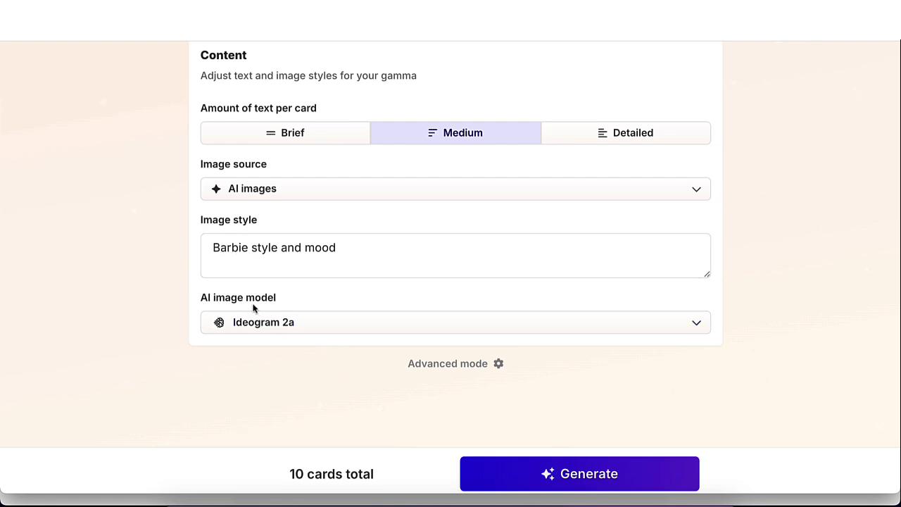
mouse_move(267, 309)
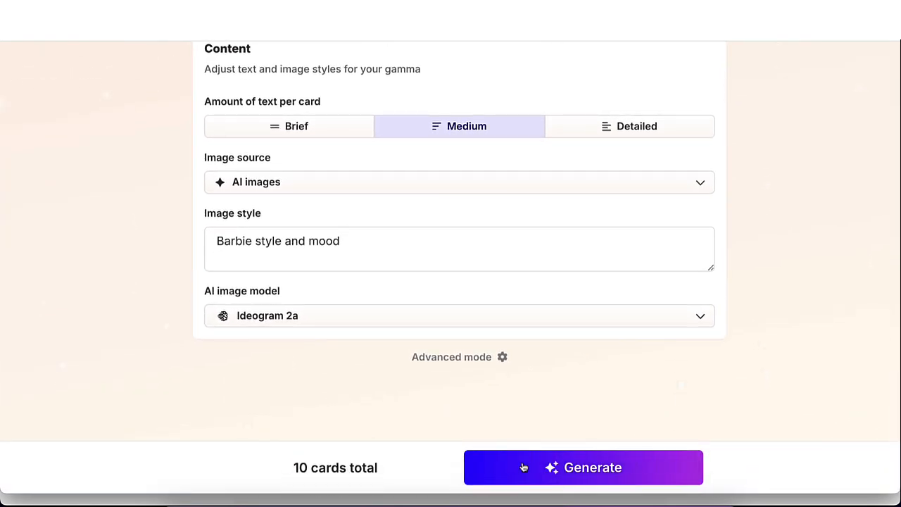
mouse_move(524, 472)
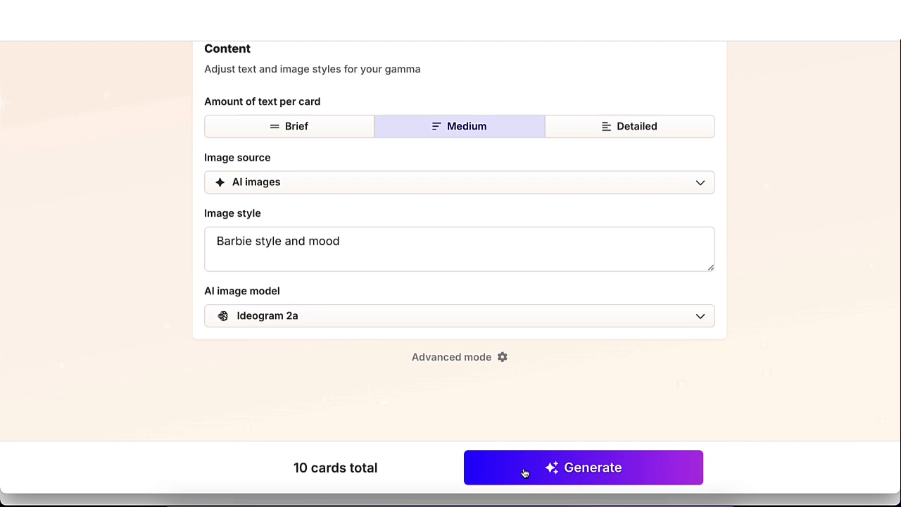
- Generate the 10-card deck with medium text and AI Barbie-style images
left_click(583, 468)
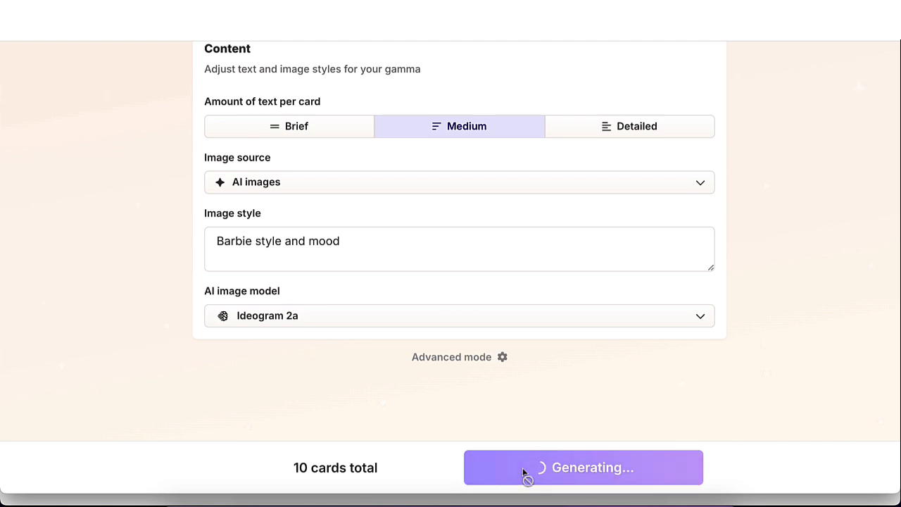
- Let generation finish and scroll to the 'What Barbie Taught Us About Branding' title card
left_click(583, 467)
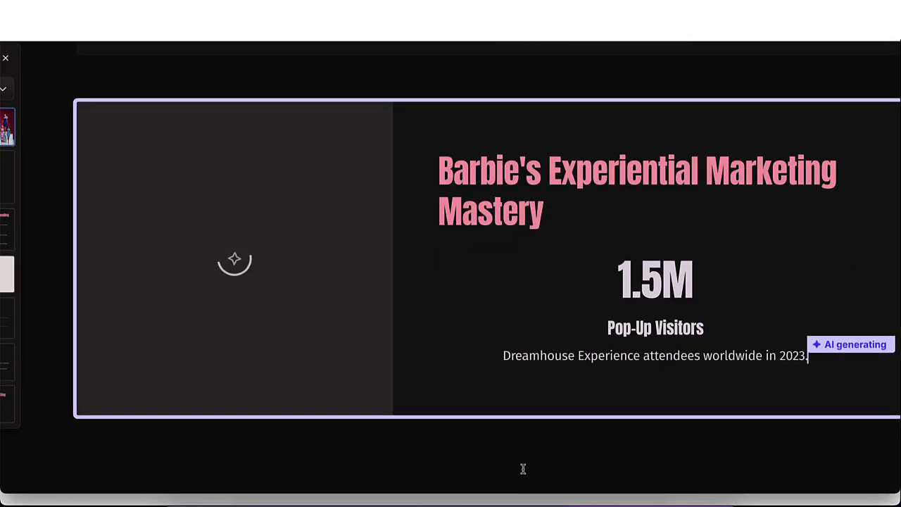
scroll("down", 3)
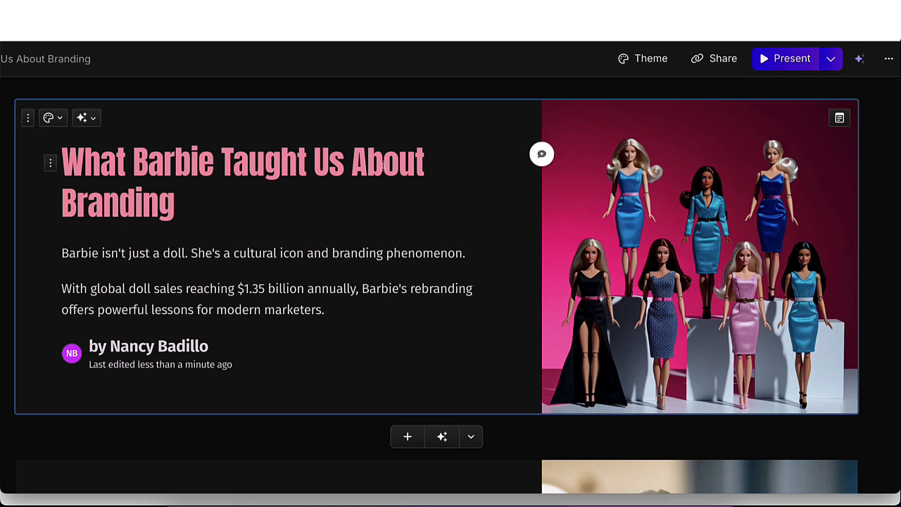
- Move the title card's doll image to the right-side layout
left_click(213, 160)
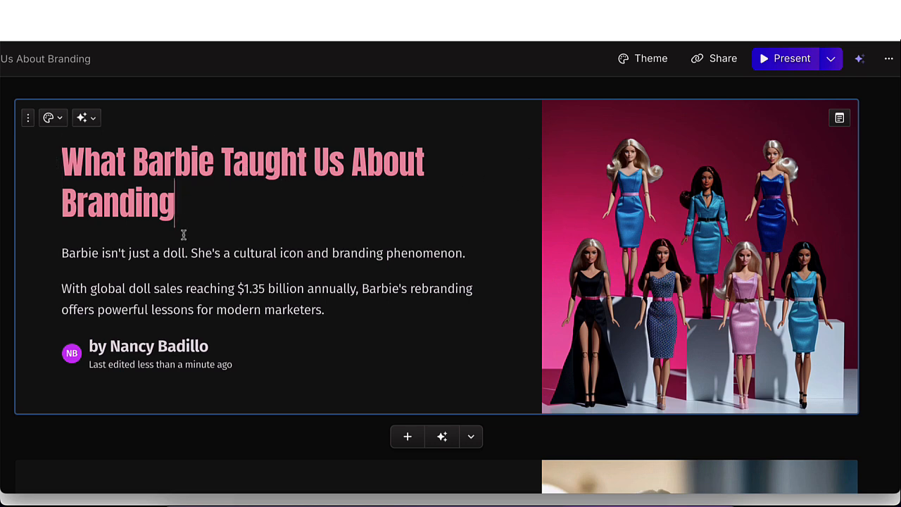
mouse_move(49, 118)
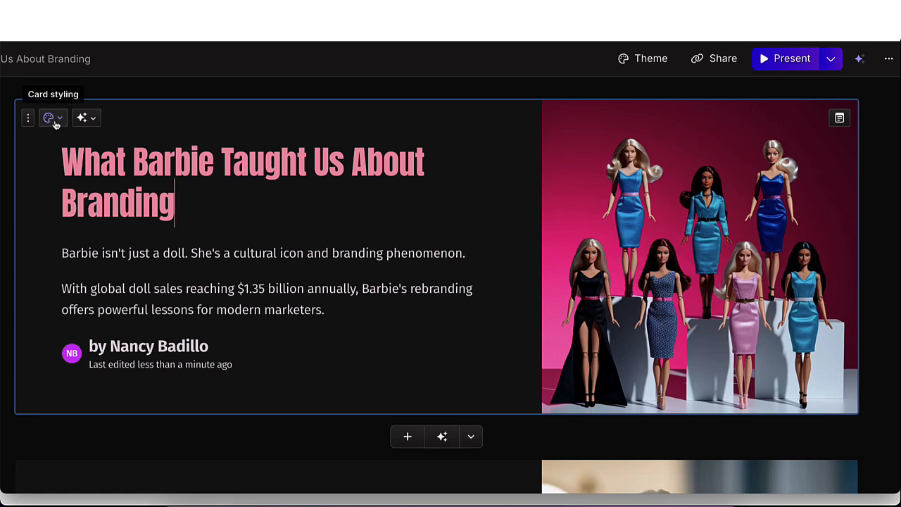
left_click(49, 117)
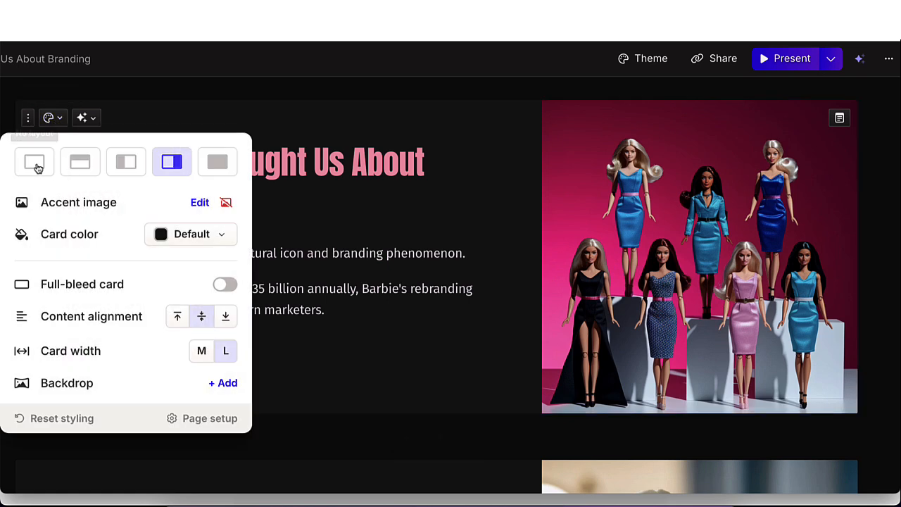
left_click(80, 162)
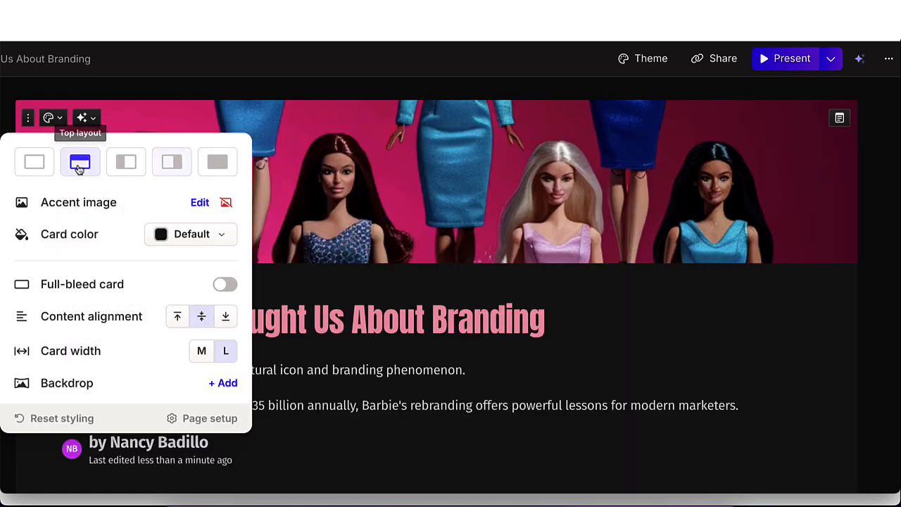
mouse_move(125, 162)
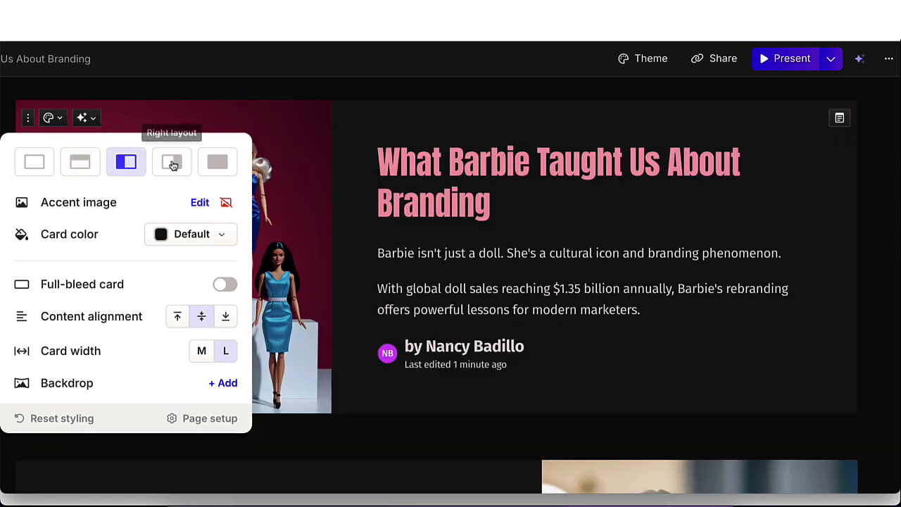
left_click(217, 162)
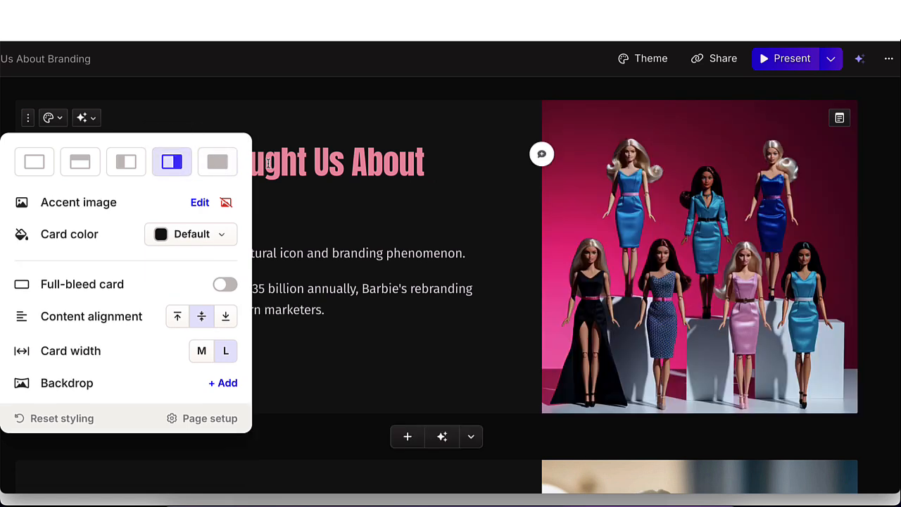
mouse_move(140, 245)
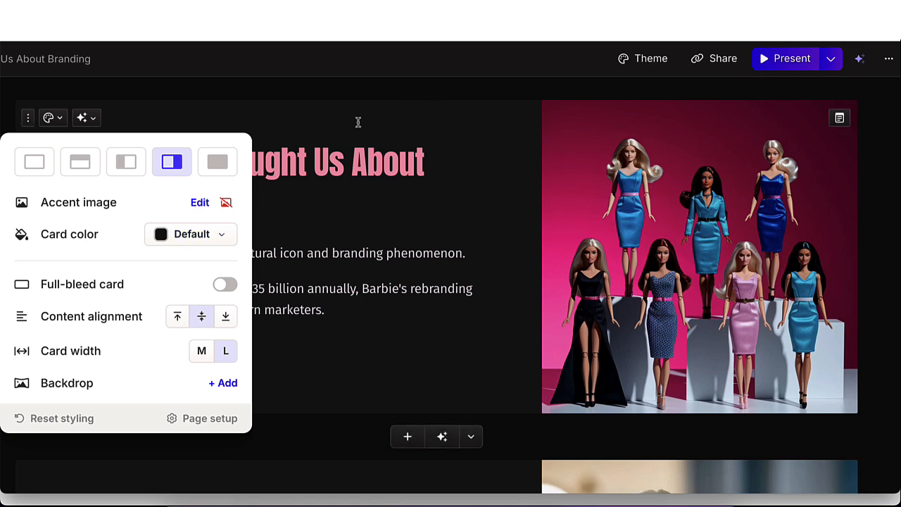
- Try a pink card background, then restore the dark card color
left_click(191, 233)
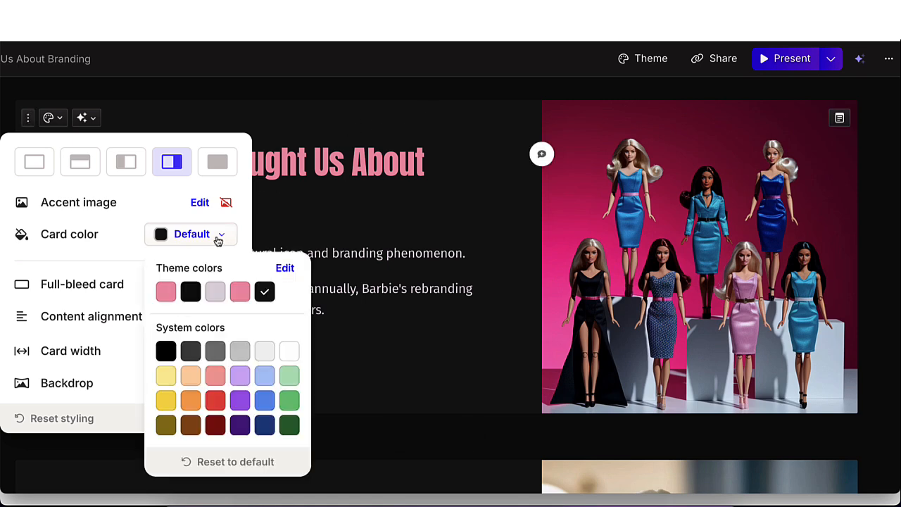
left_click(166, 291)
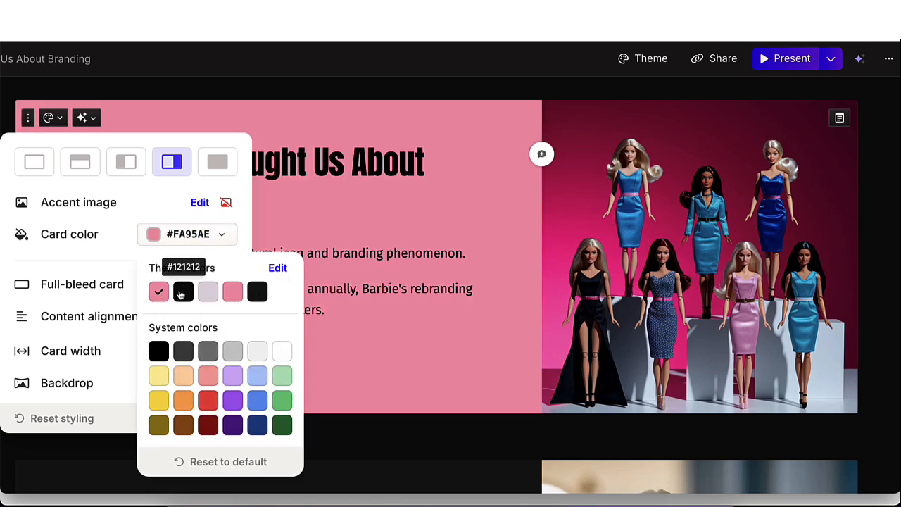
left_click(257, 292)
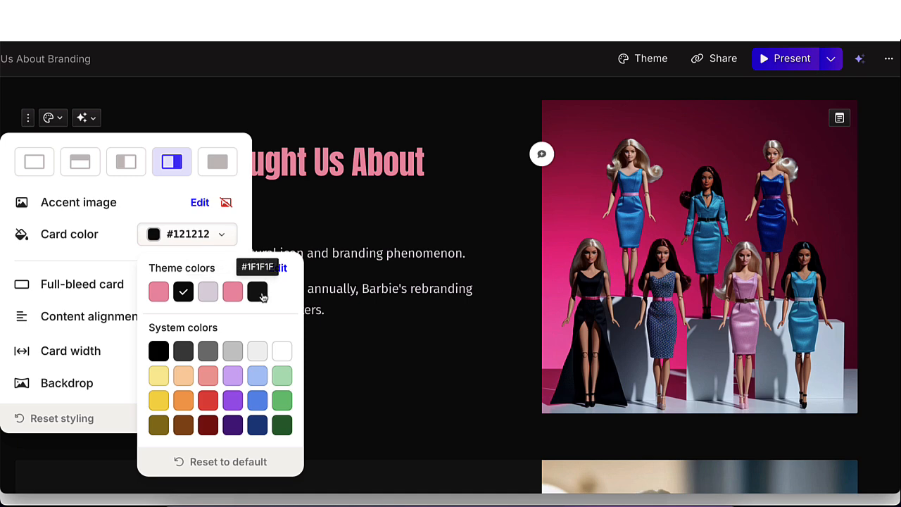
left_click(257, 291)
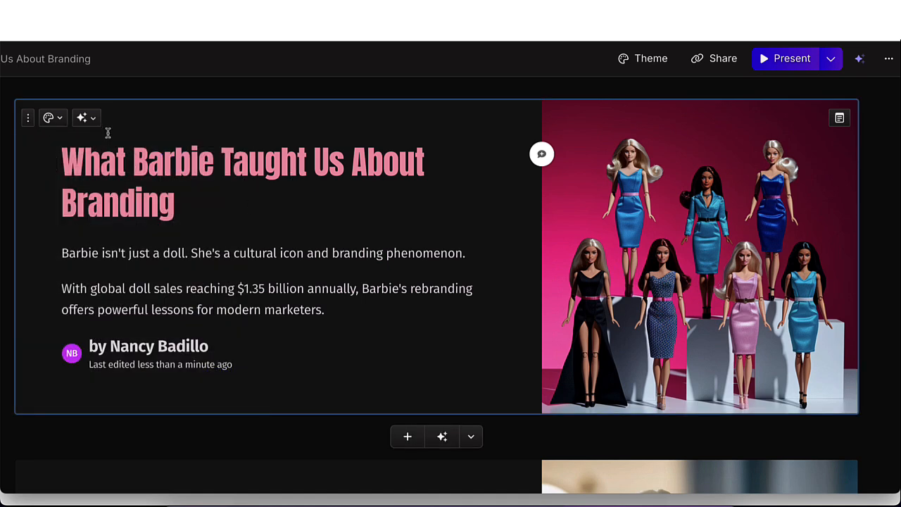
- Expand the title card text with AI Make longer, then revert to Original
left_click(81, 118)
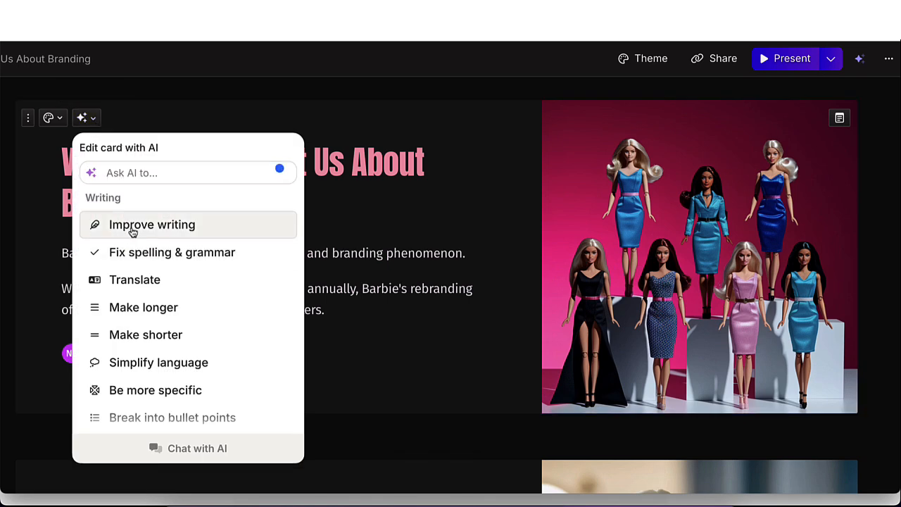
mouse_move(144, 307)
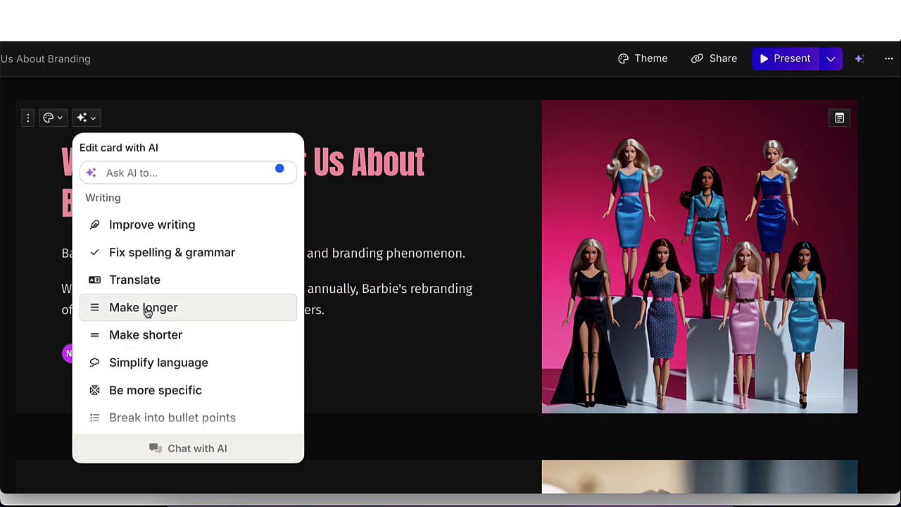
left_click(143, 307)
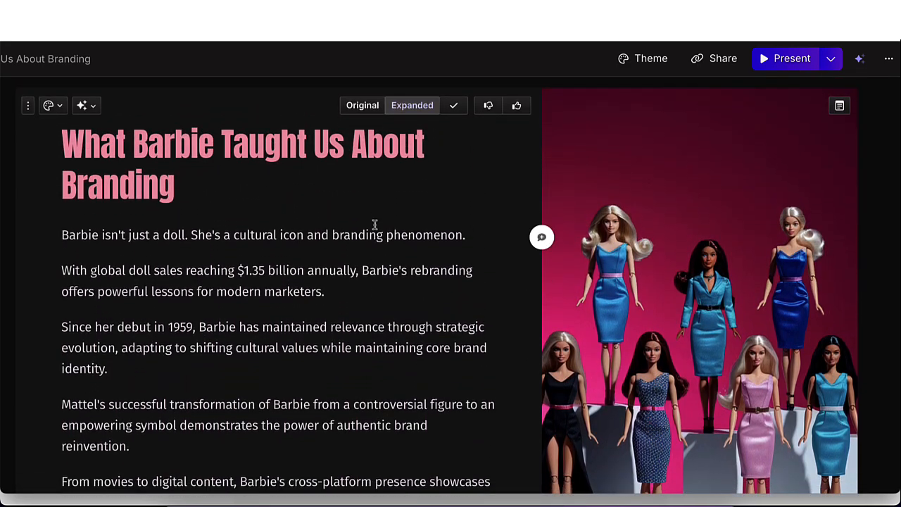
scroll("down", 3)
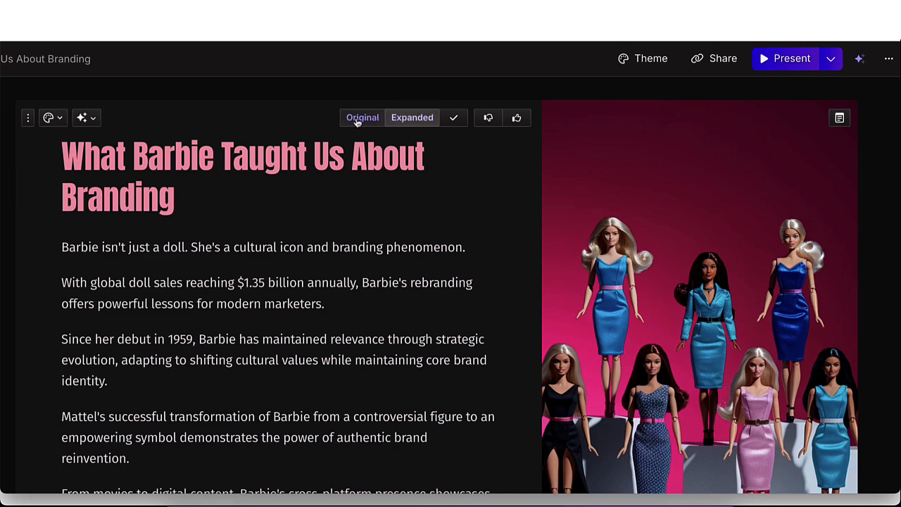
left_click(363, 118)
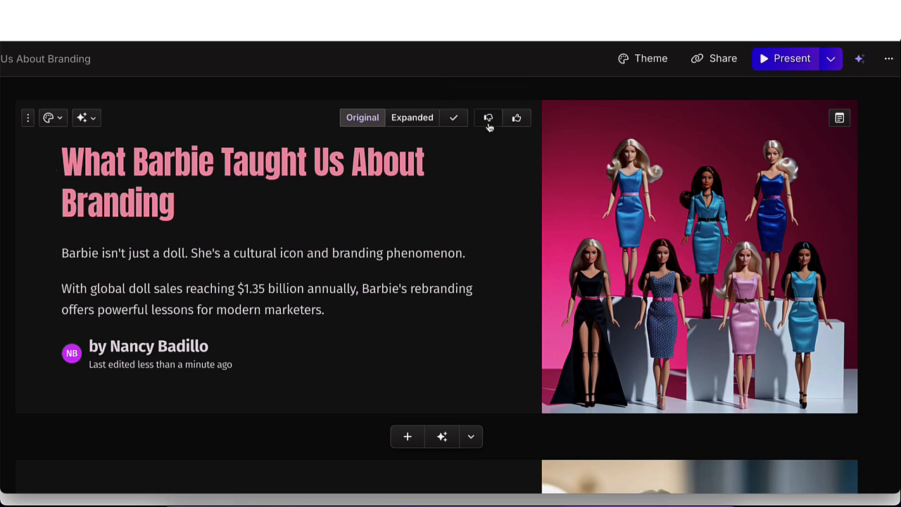
scroll("down", 3)
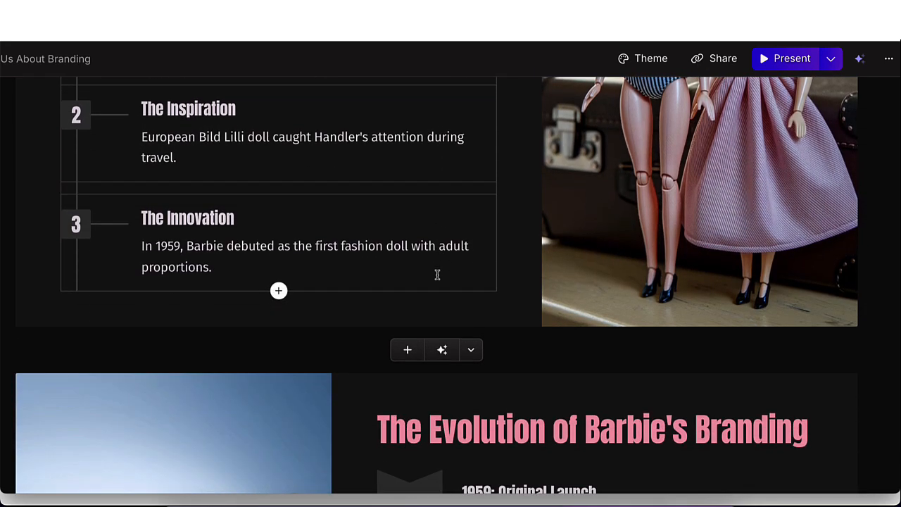
scroll("down", 3)
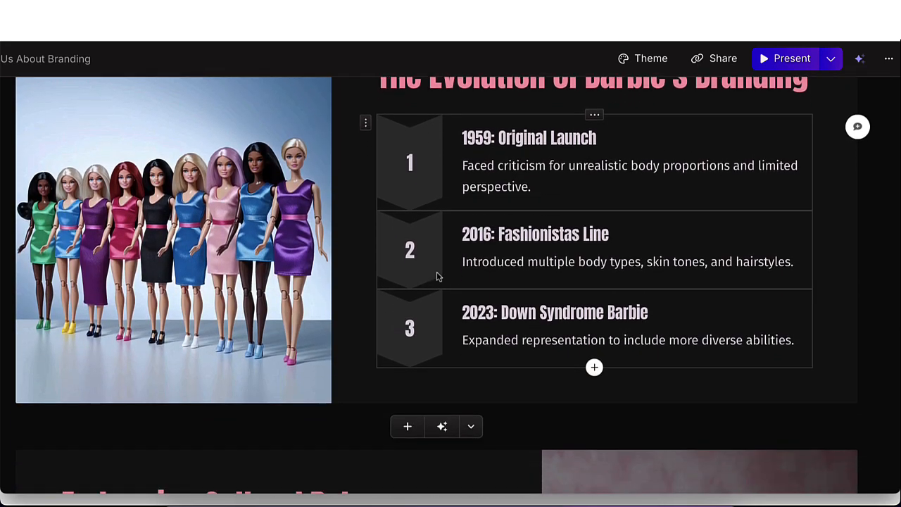
scroll("down", 3)
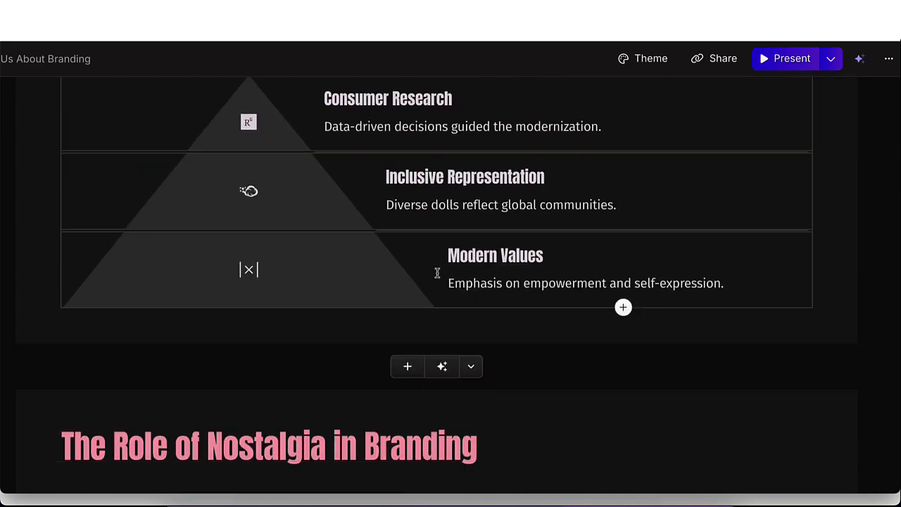
scroll("down", 3)
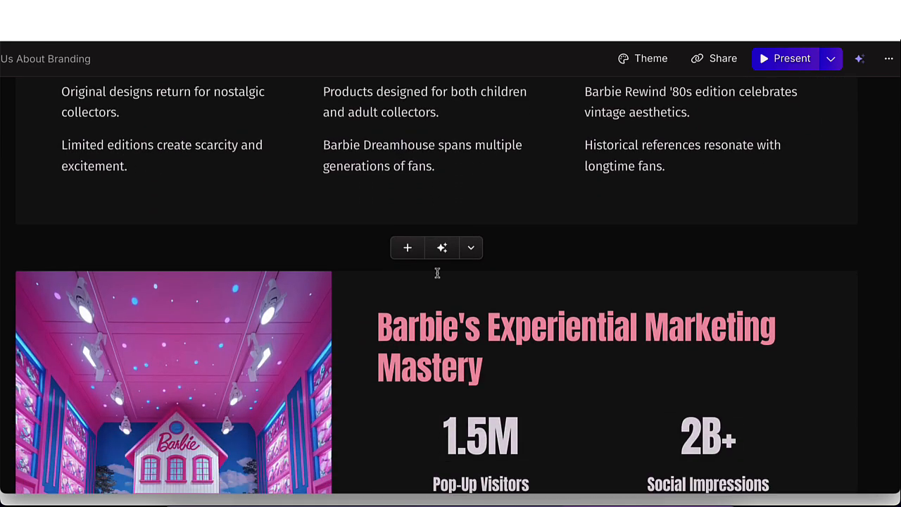
scroll("down", 3)
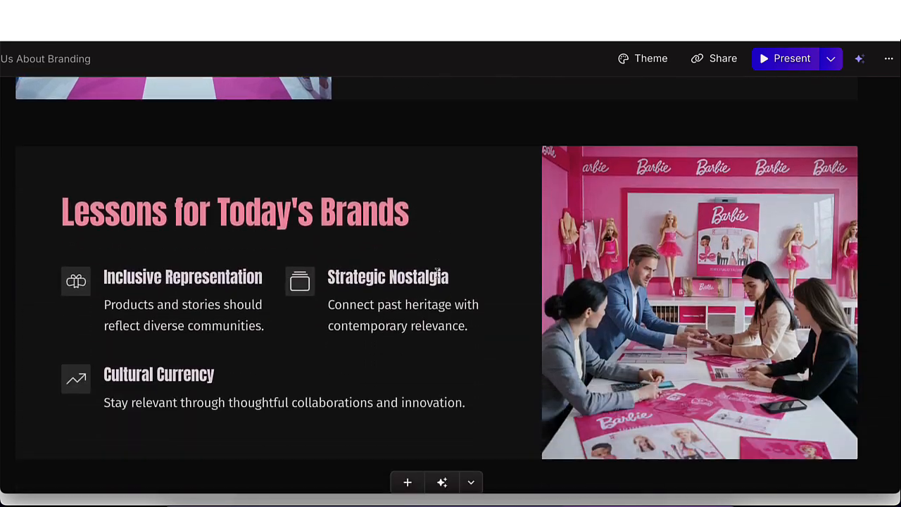
scroll("down", 3)
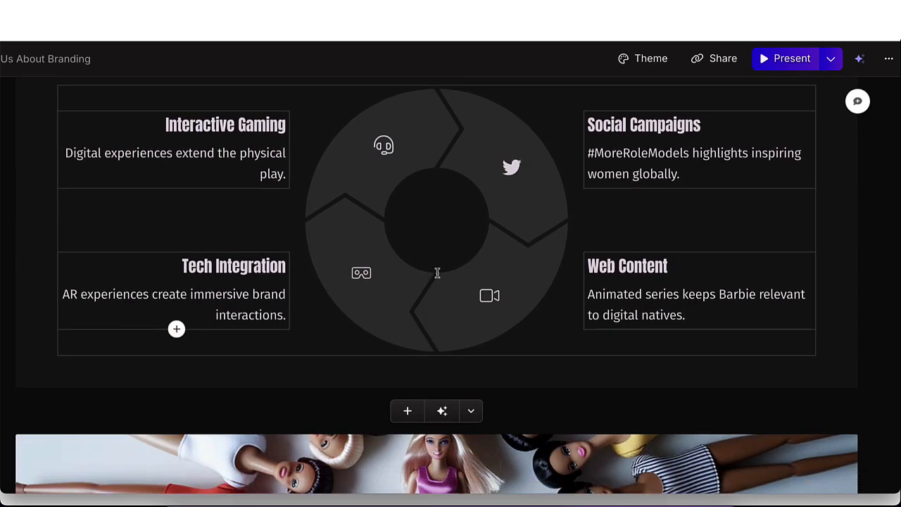
scroll("down", 3)
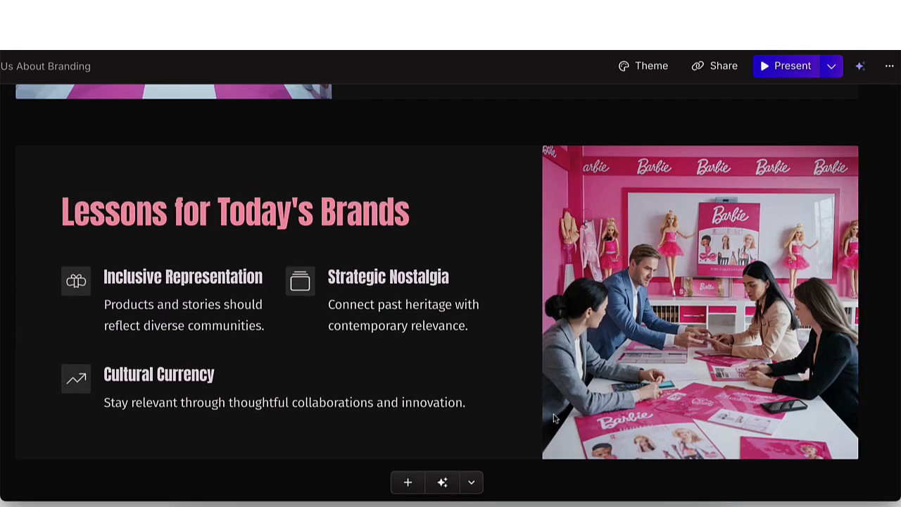
mouse_move(715, 65)
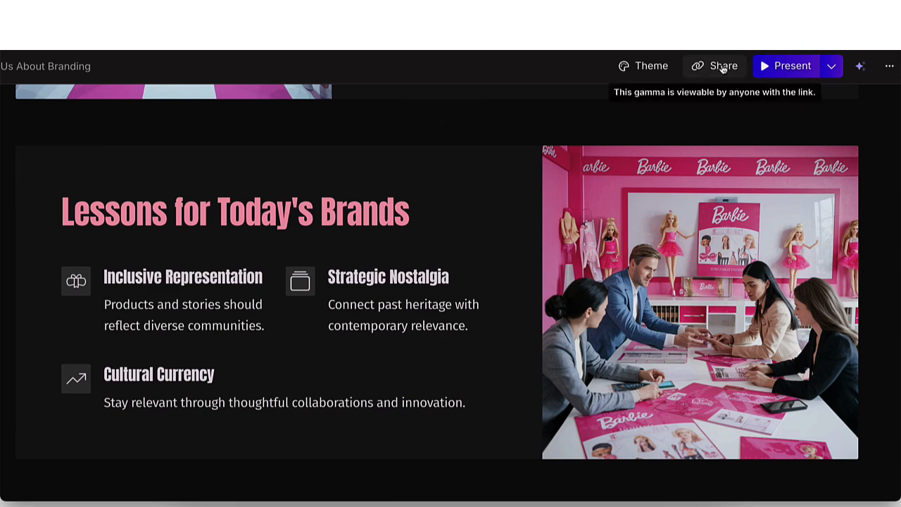
mouse_move(786, 65)
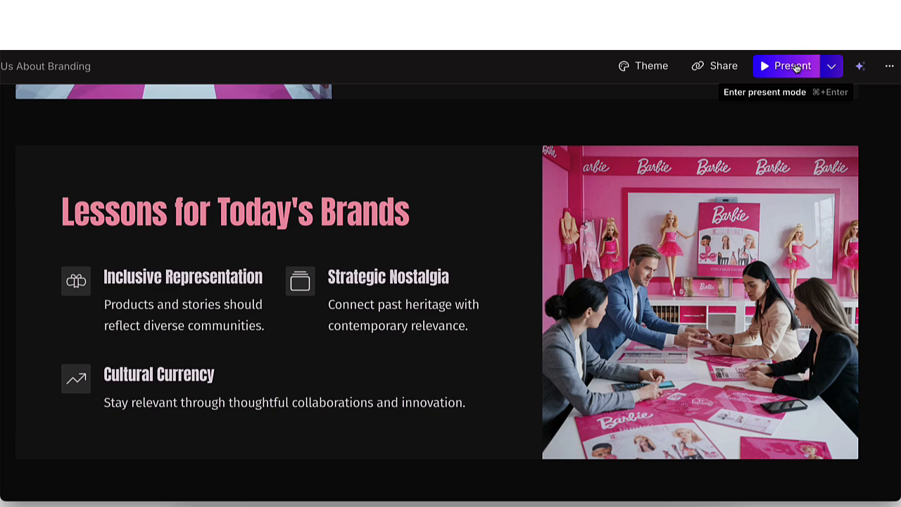
mouse_move(743, 79)
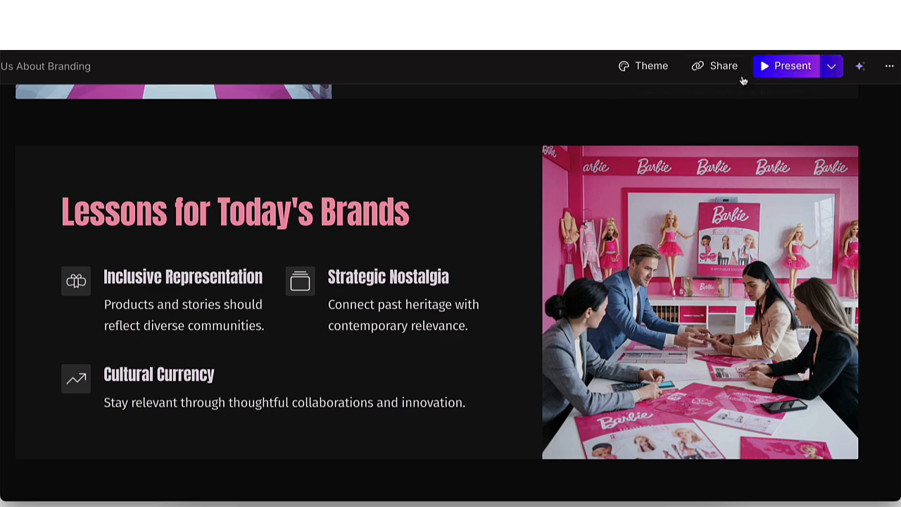
- Open the deck's Share dialog on the Export tab
left_click(715, 66)
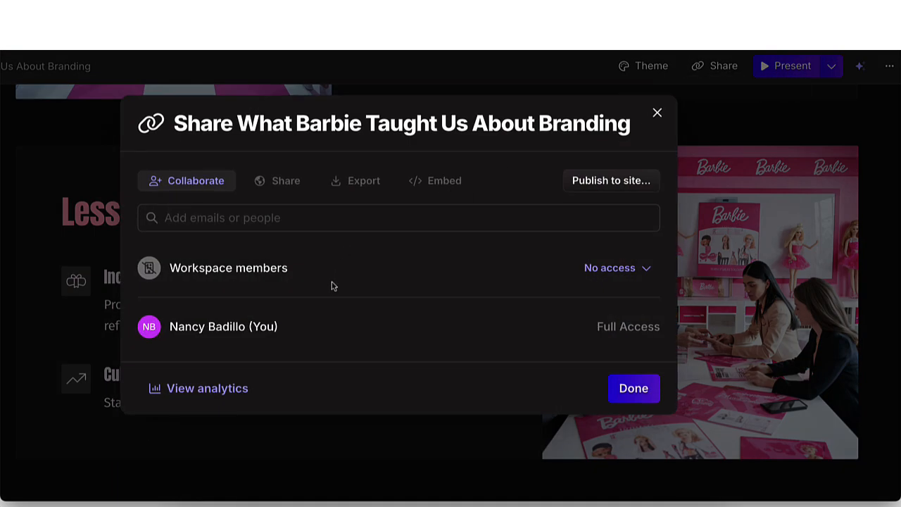
left_click(355, 180)
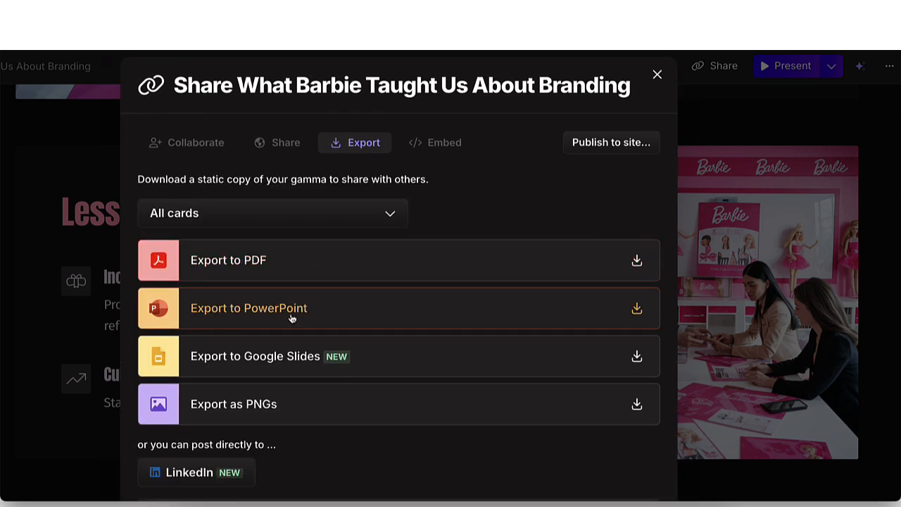
mouse_move(304, 332)
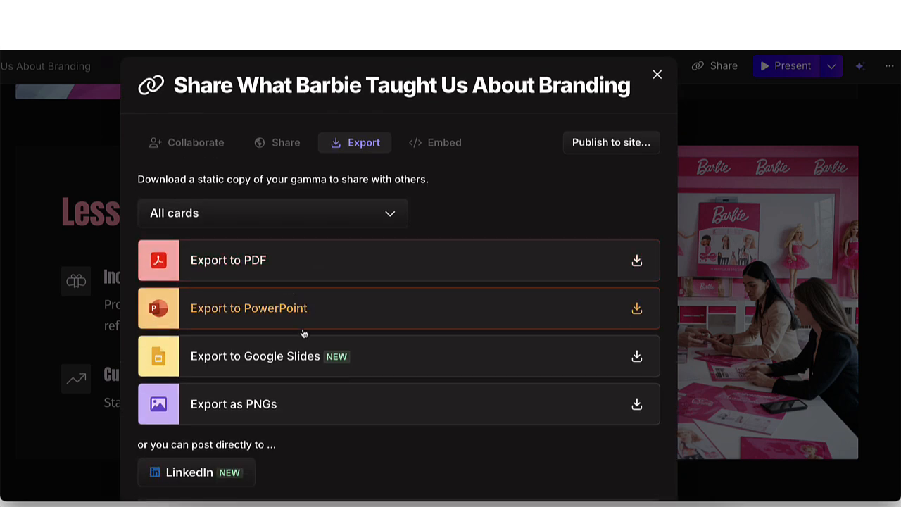